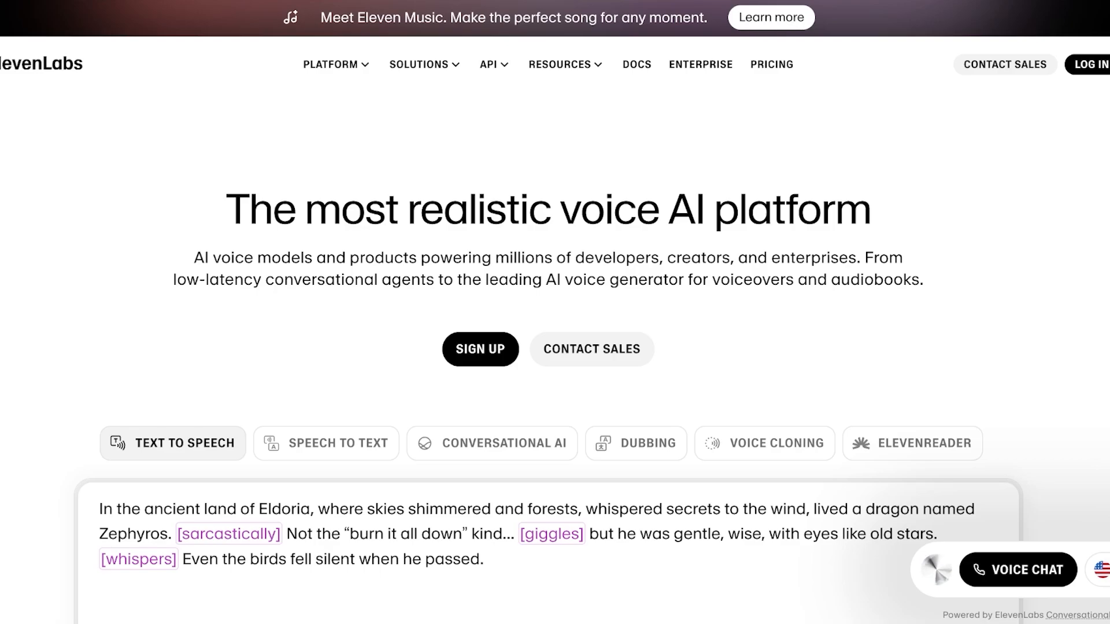
Scroll the homepage to the Voice Cloning demo with the Lily, Chris and Laura samples, then back up
scroll(down, 3)
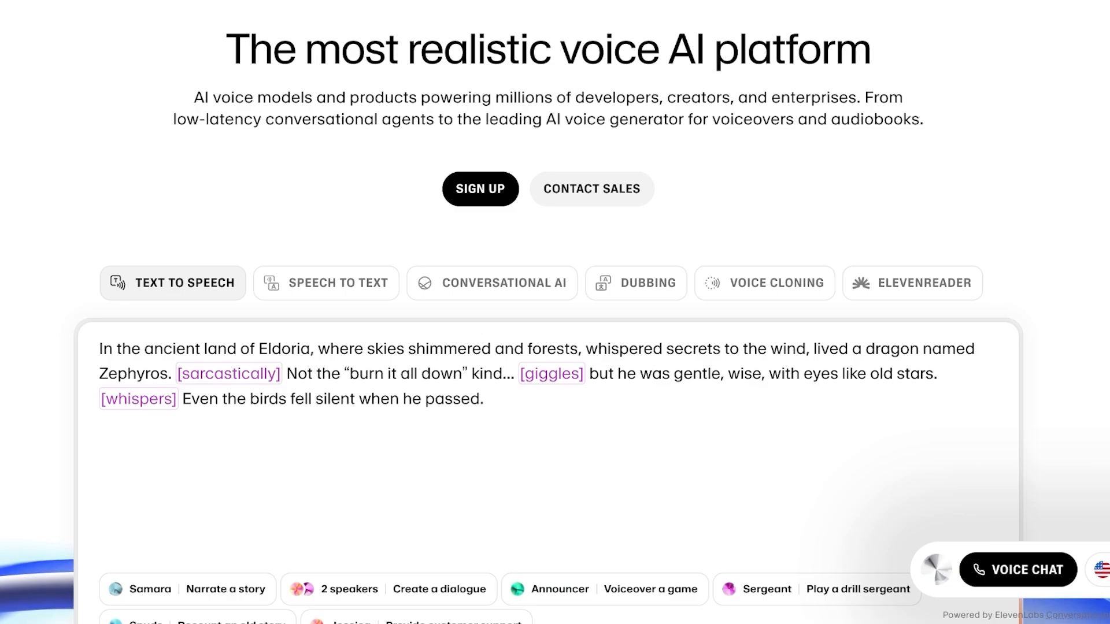
scroll(down, 3)
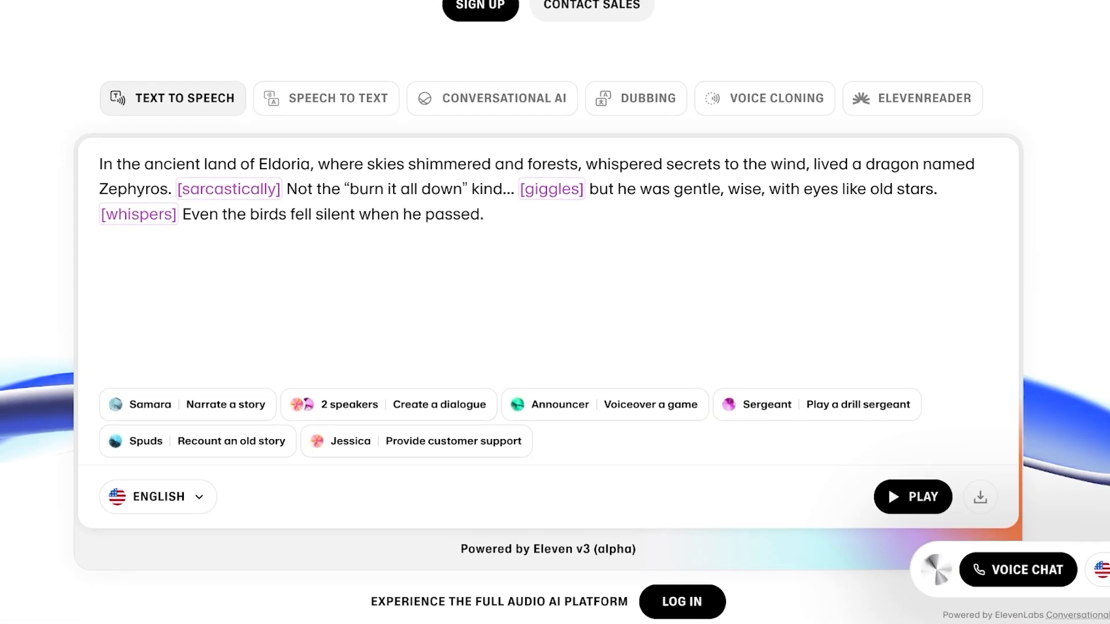
scroll(up, 3)
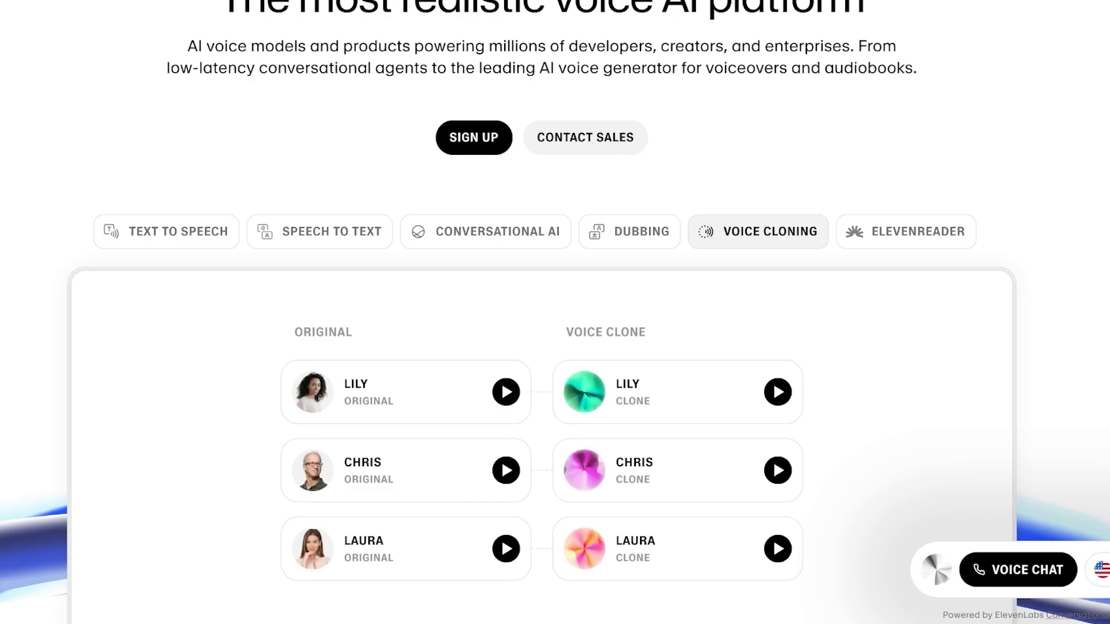
scroll(down, 3)
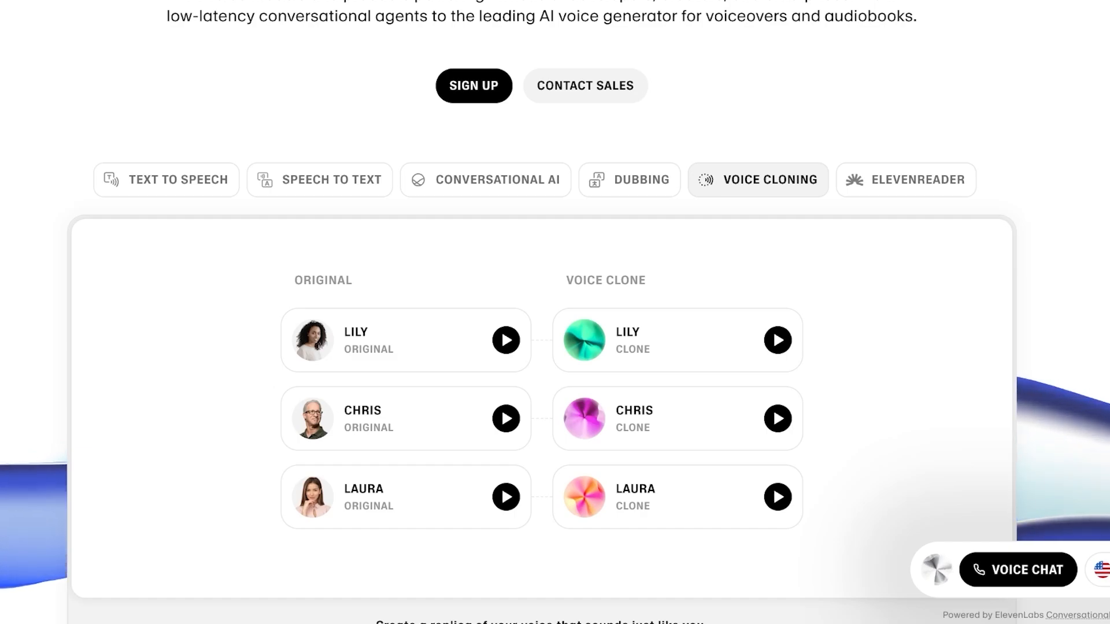
scroll(up, 3)
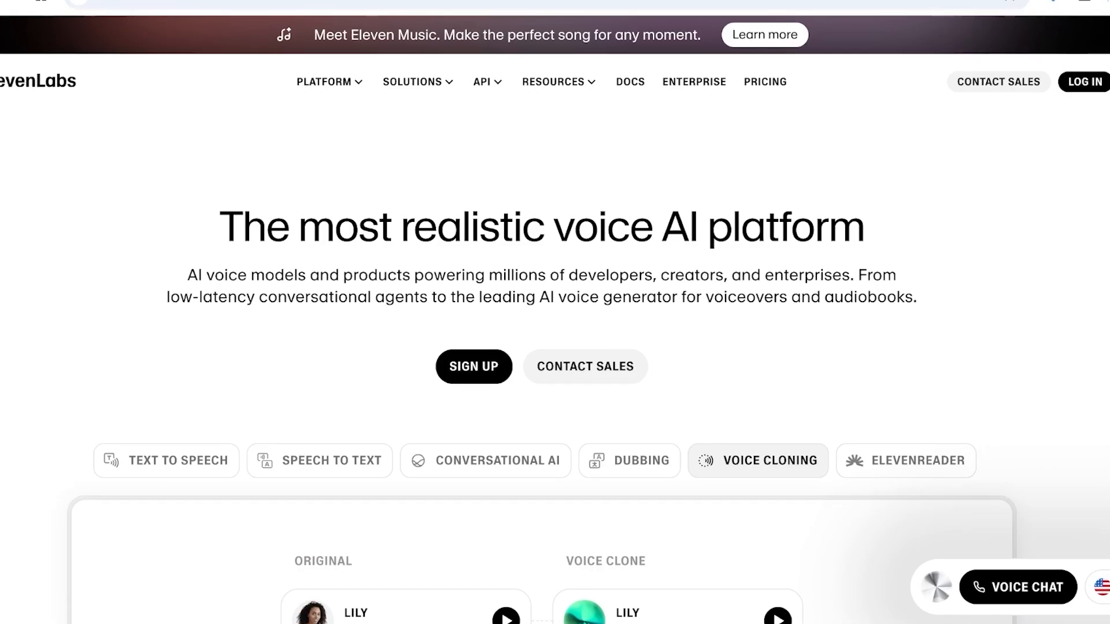
scroll(up, 3)
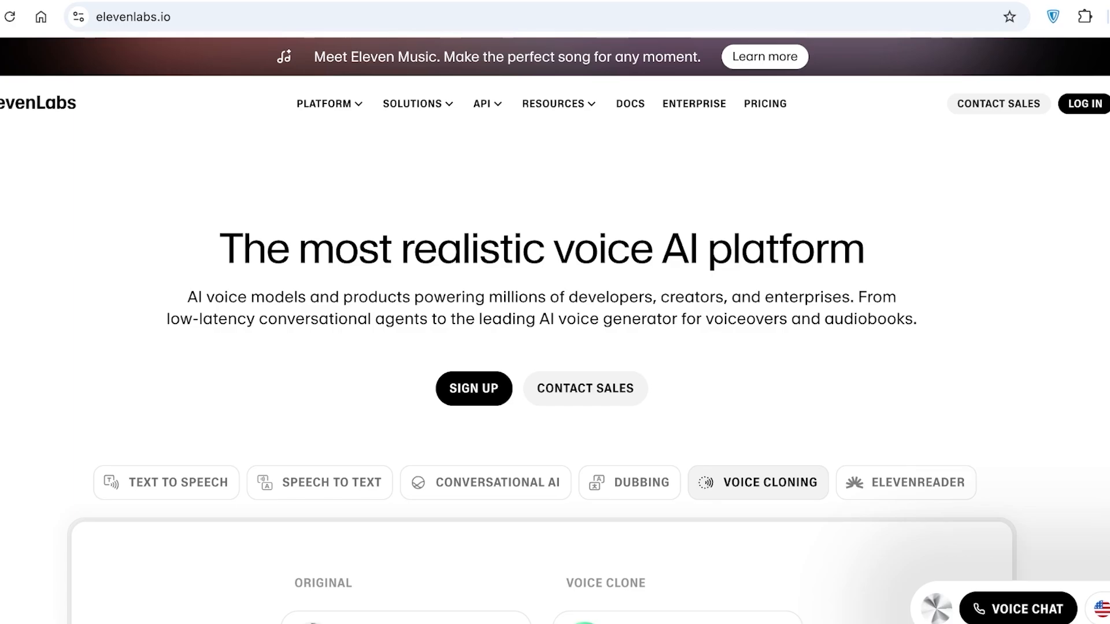
Browse the Voices library, scrolling through the trending and English voices
scroll(down, 3)
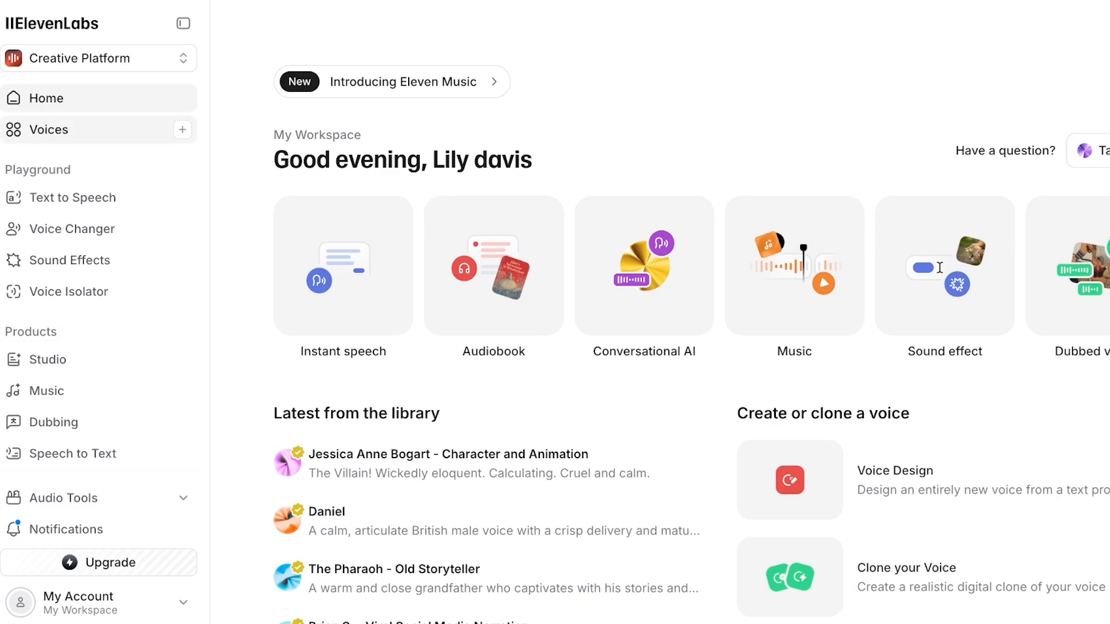
click(48, 128)
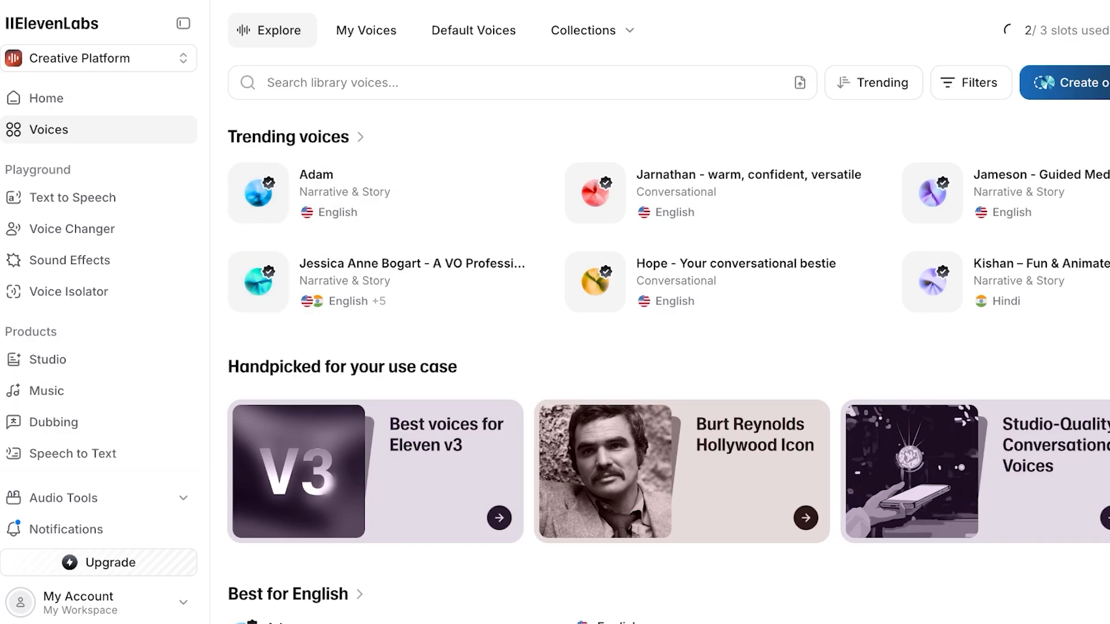
scroll(down, 3)
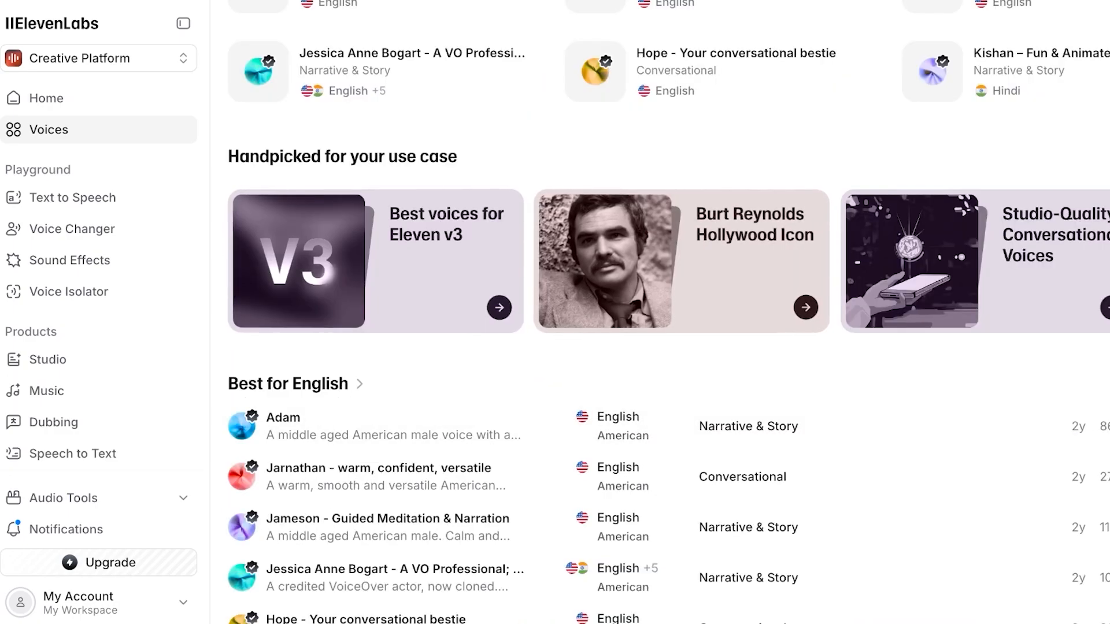
scroll(down, 3)
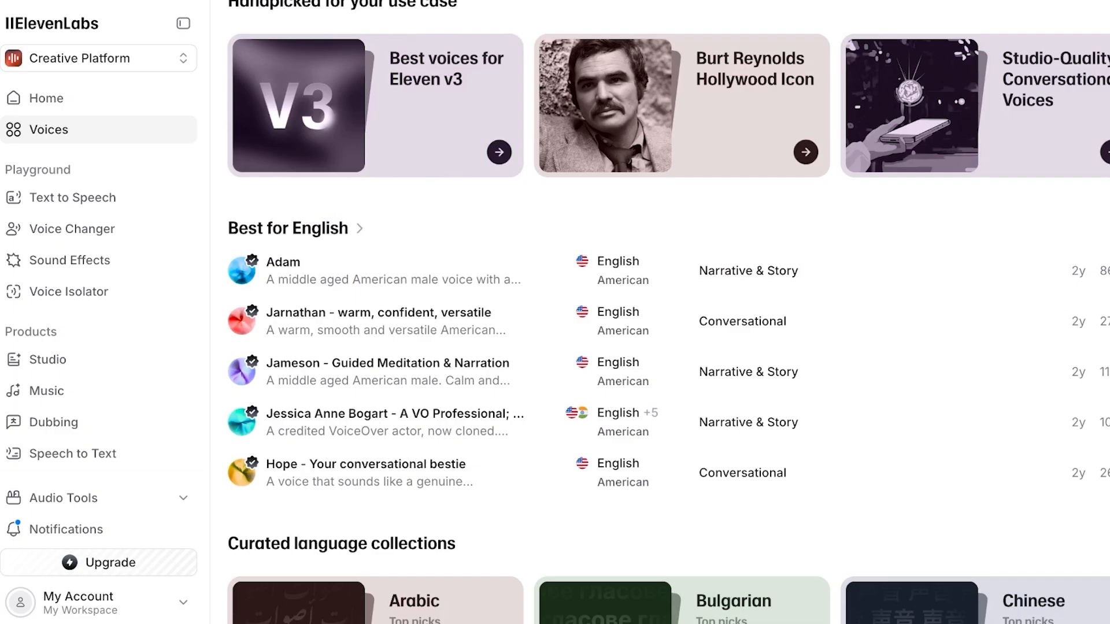
scroll(down, 3)
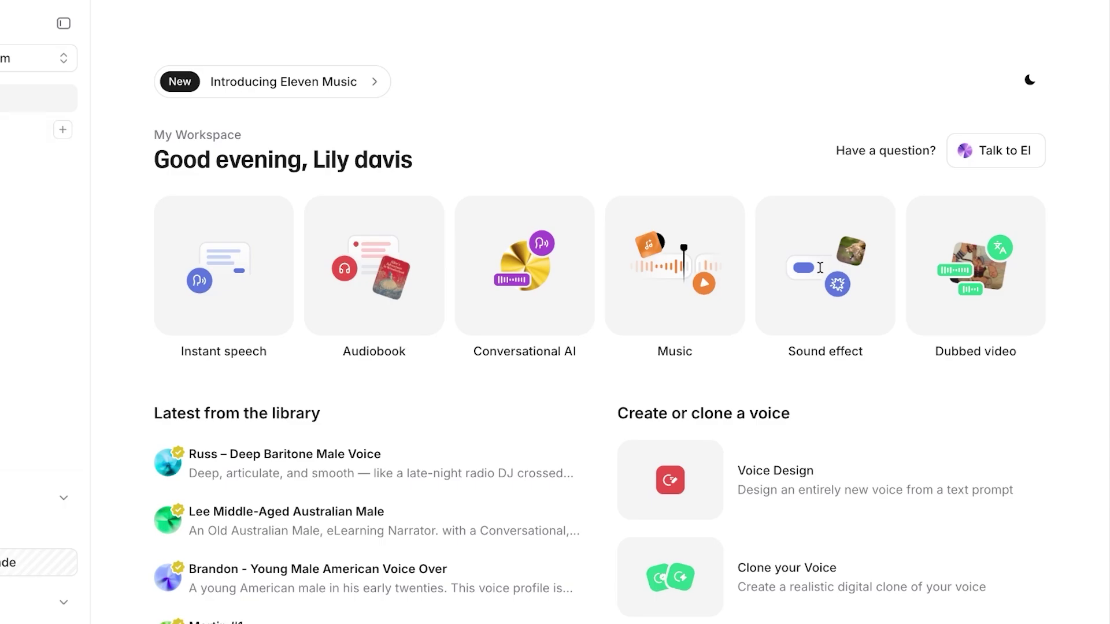
Choose Clone your Voice on Home to bring up the Add a new voice options
scroll(down, 3)
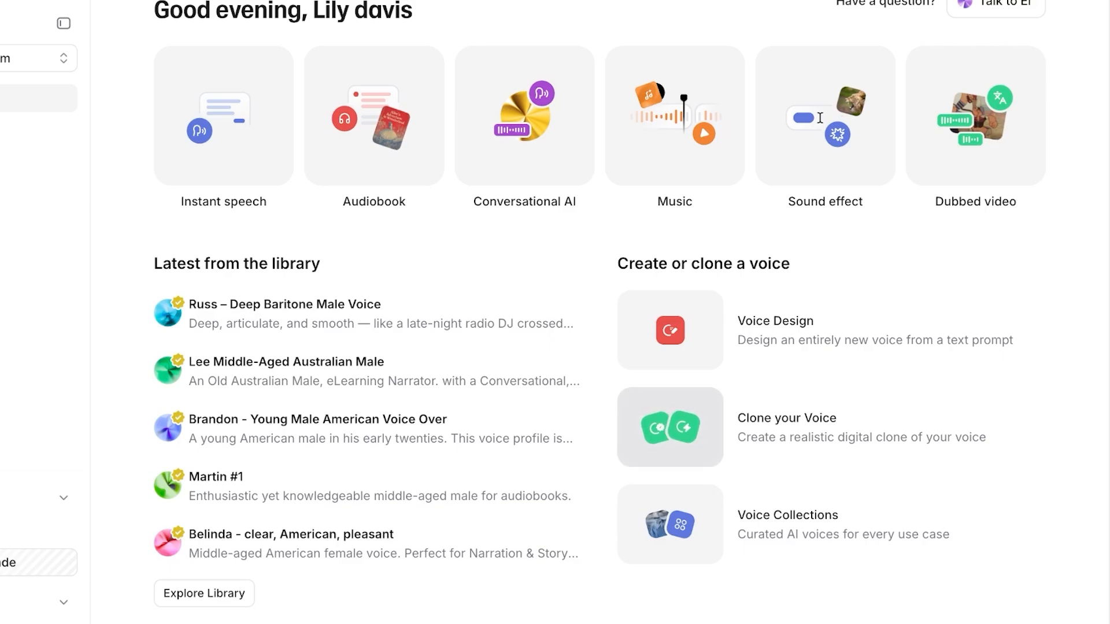
click(669, 427)
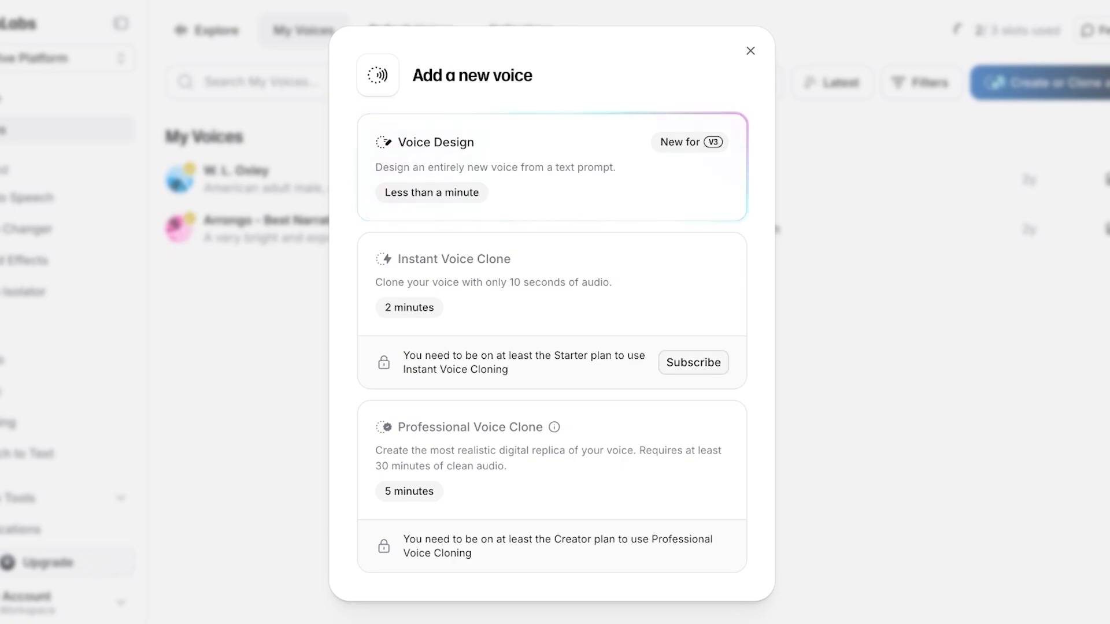
Subscribe to the Starter plan, dismiss the welcome message and return to Voices
click(693, 362)
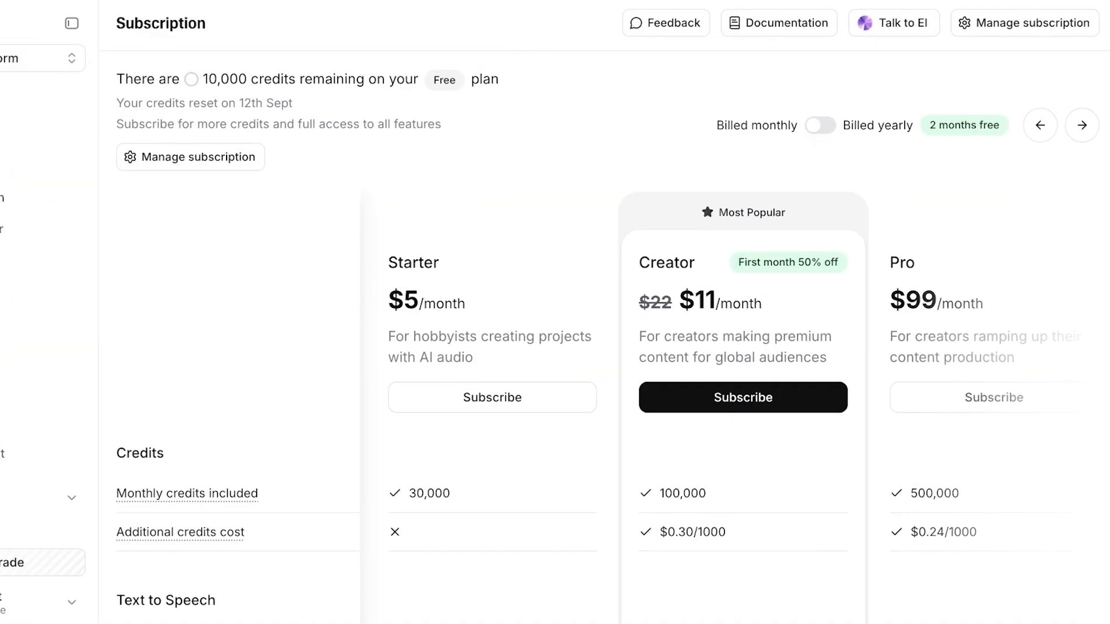
click(491, 396)
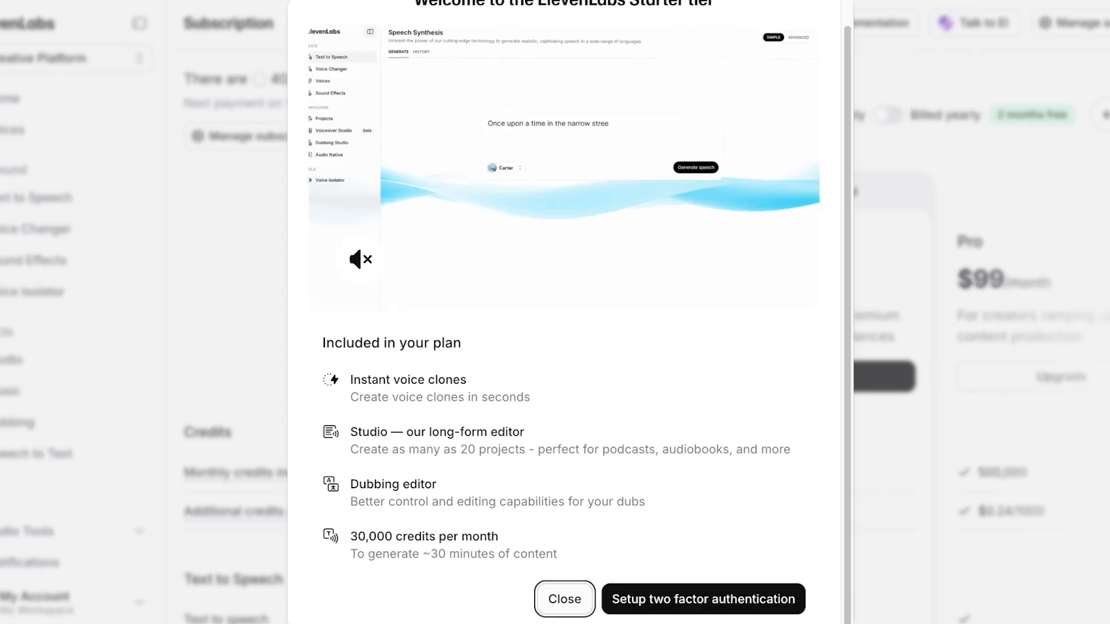
click(565, 599)
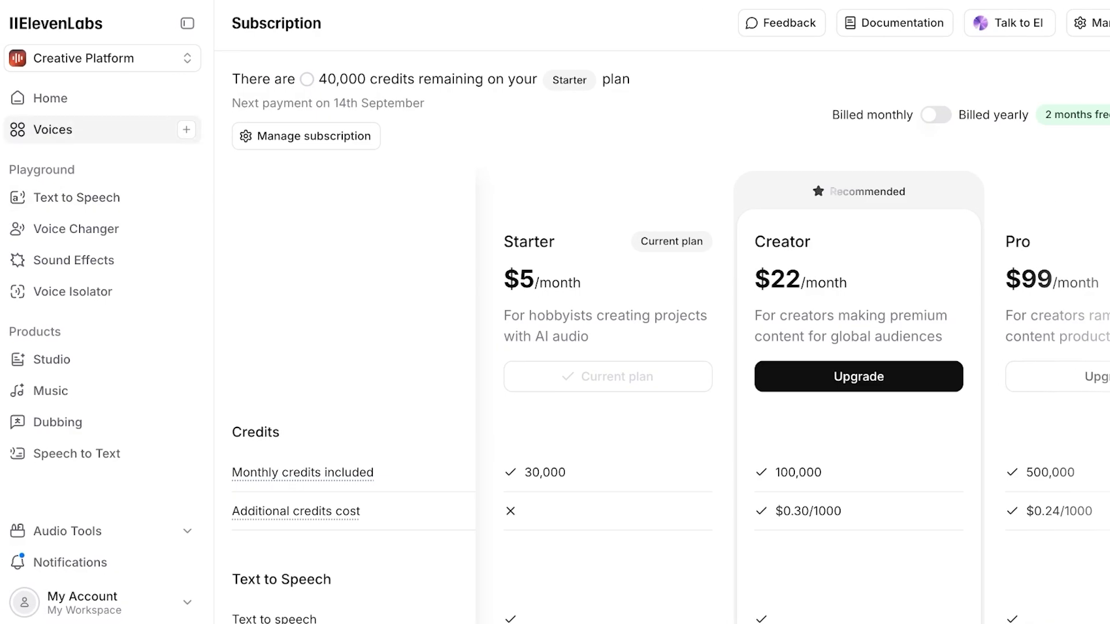
click(52, 129)
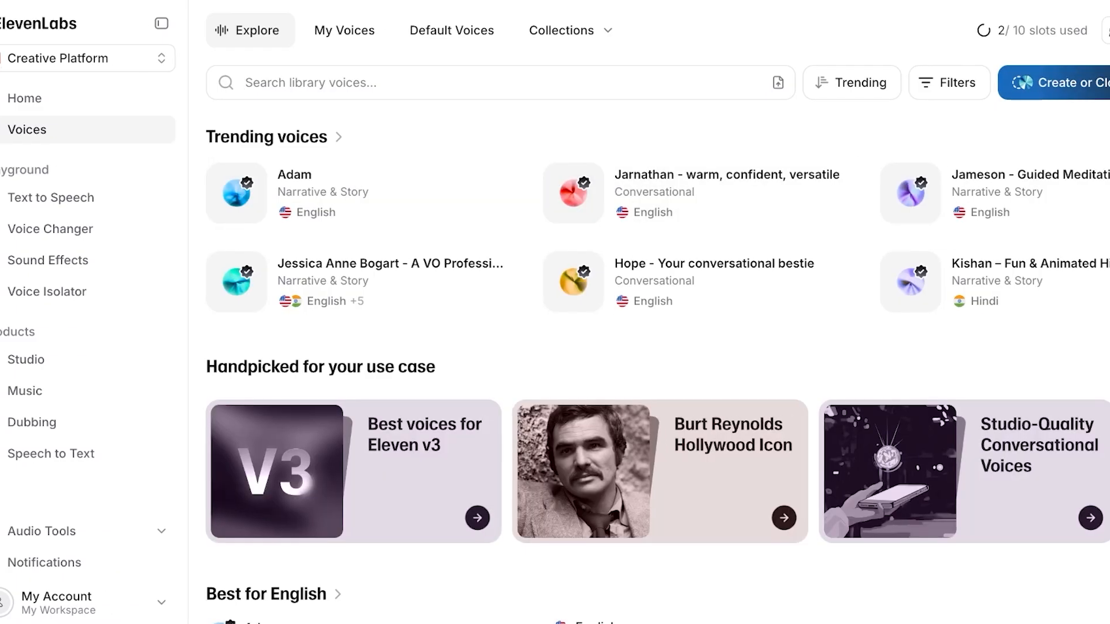
Start a new voice and choose Instant Voice Clone to reach the Upload Audio step
click(1054, 83)
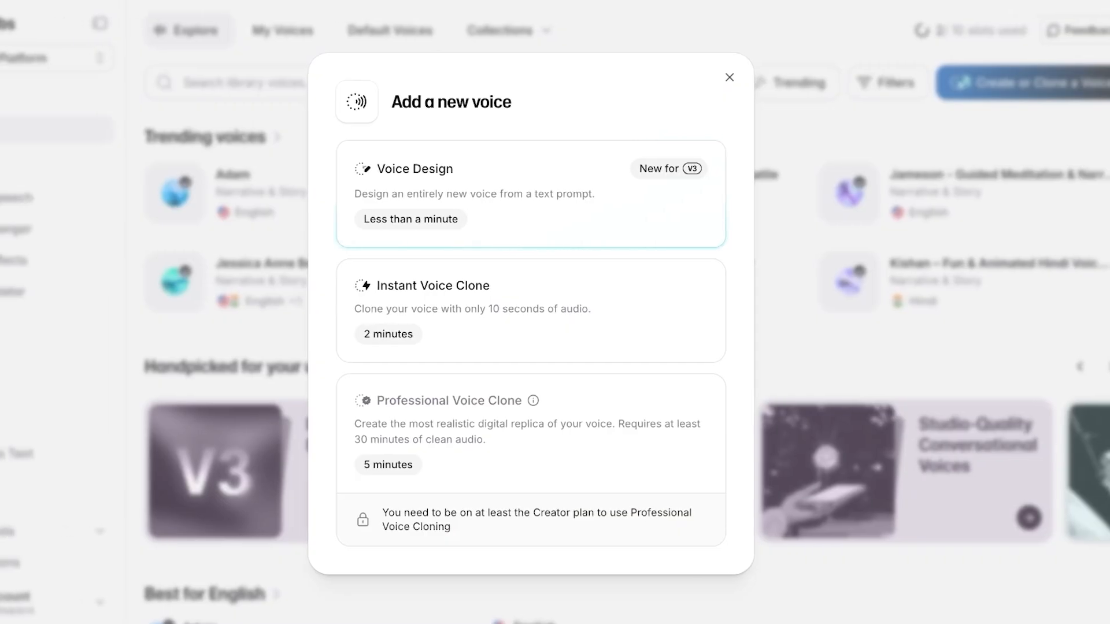
click(530, 310)
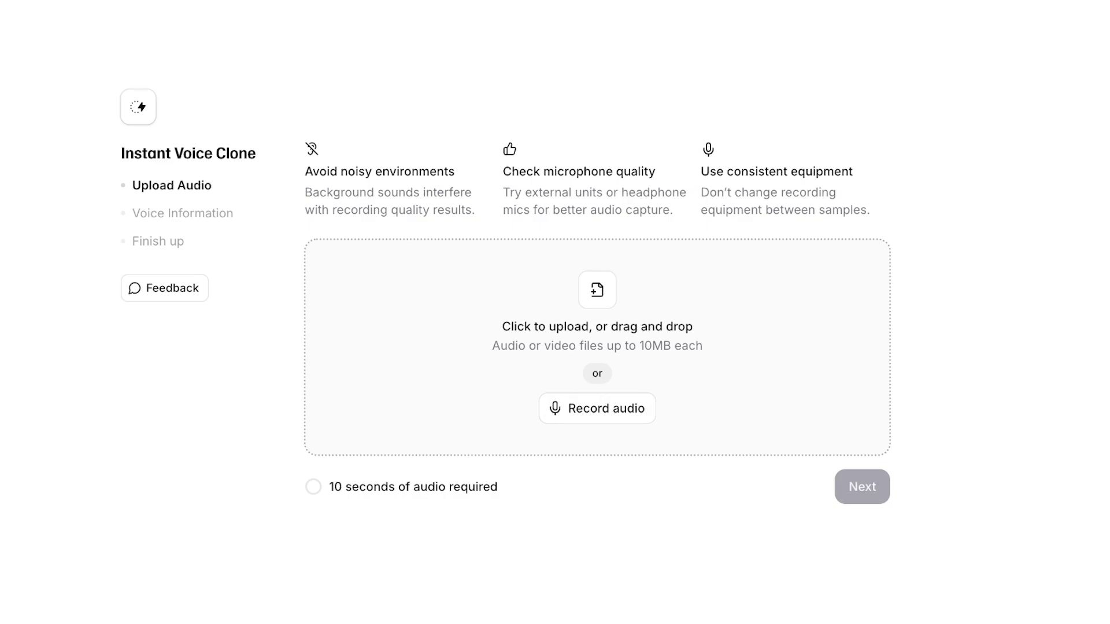
Record a roughly 29-second spoken sample, keep Remove background noise on, and continue
click(596, 409)
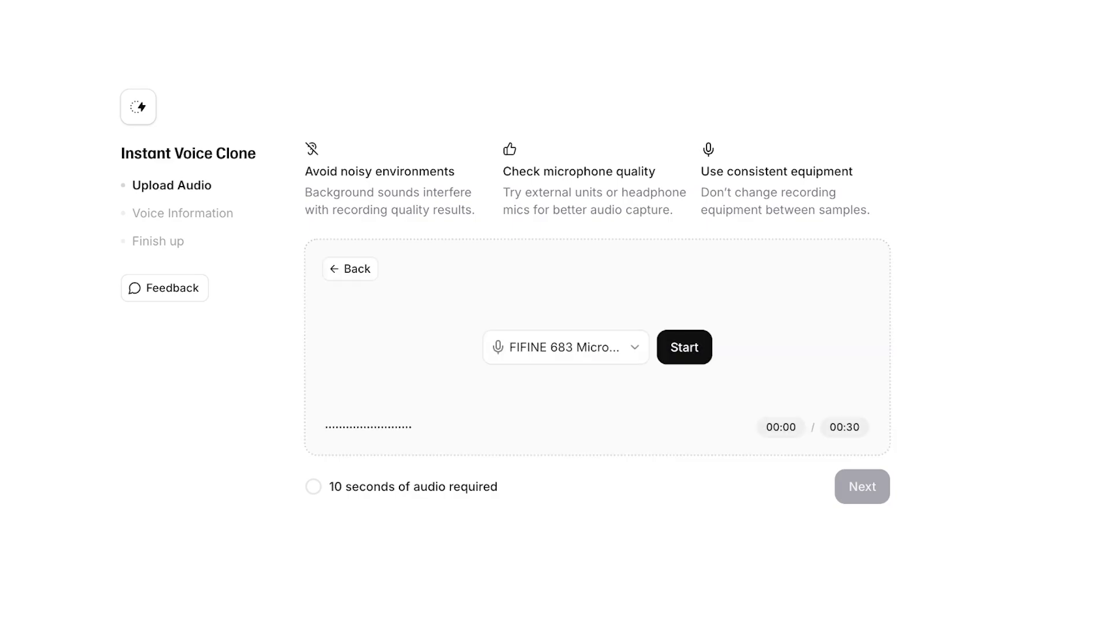
click(683, 347)
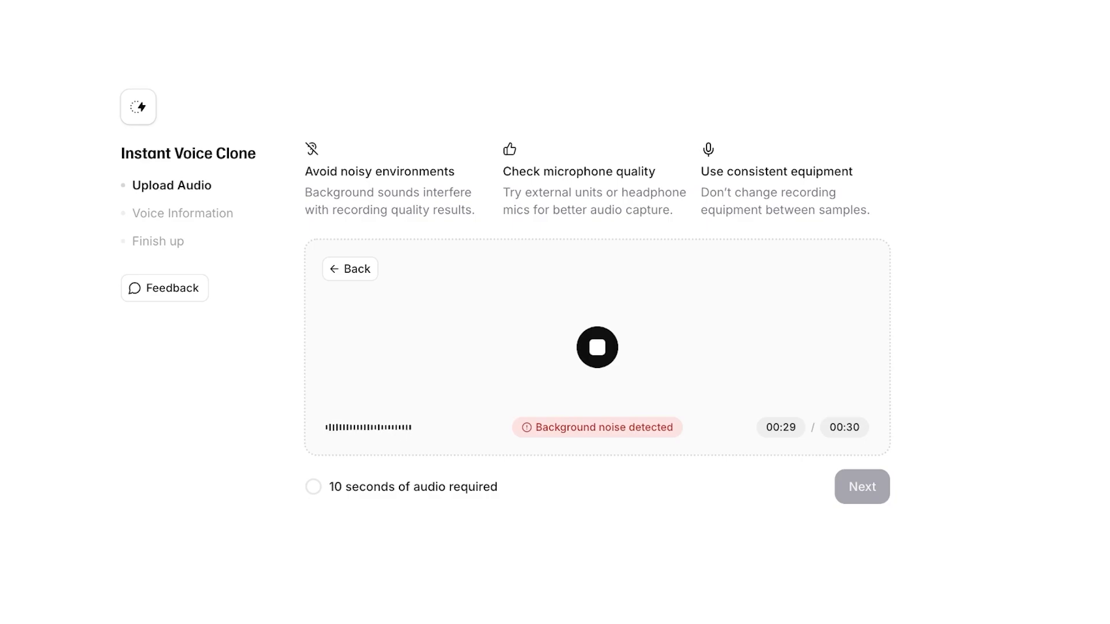
click(597, 346)
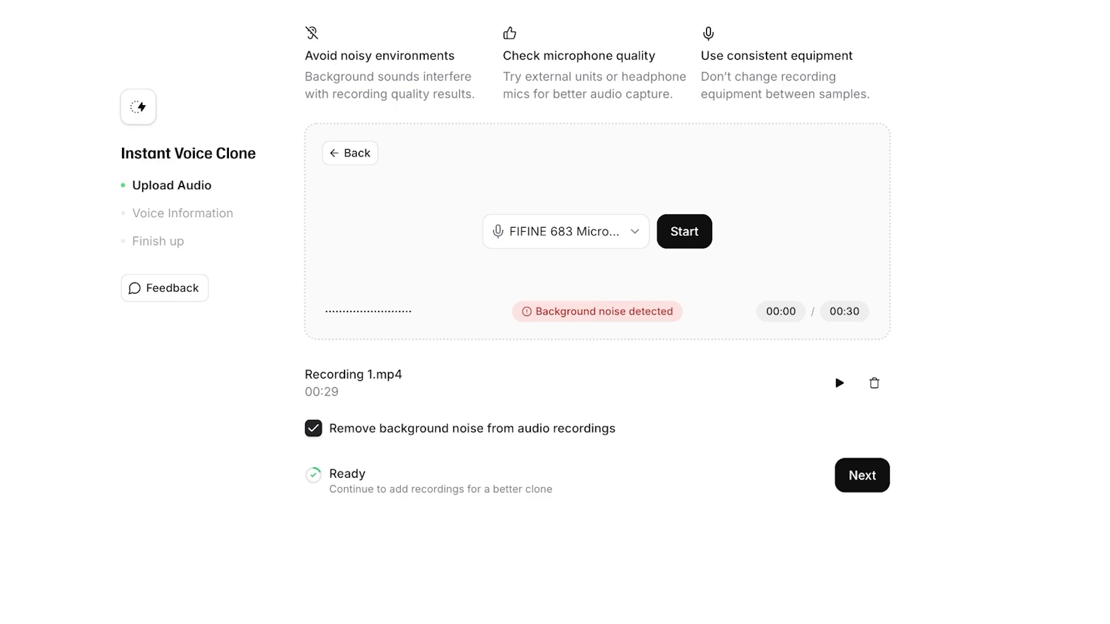
click(862, 475)
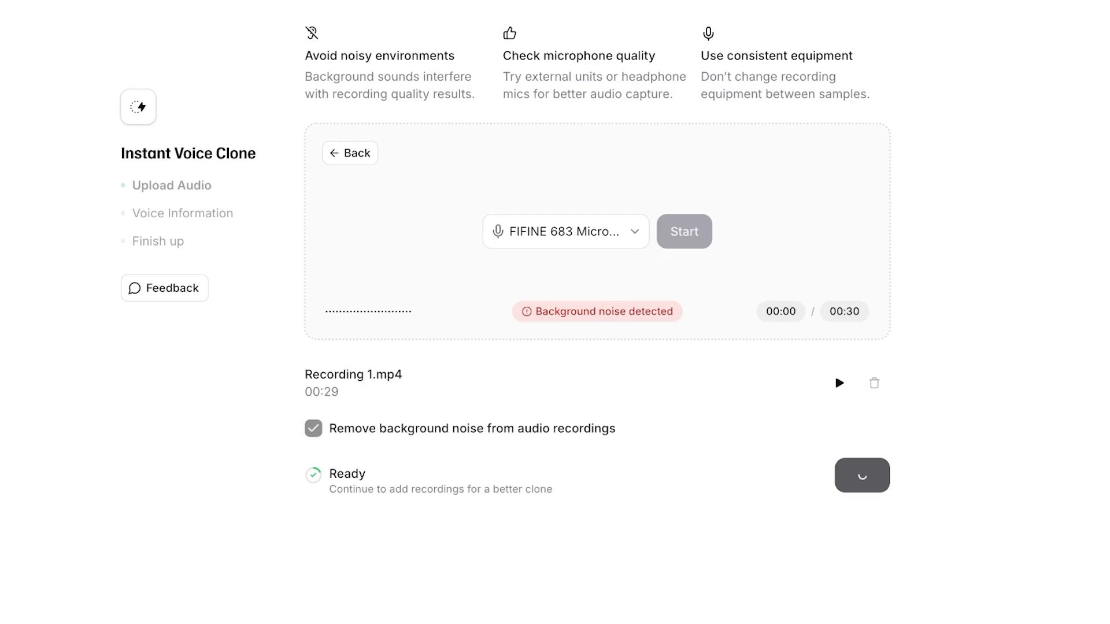
Name the clone 'Lily Original', confirm cloning rights, label it English and save the voice
click(861, 476)
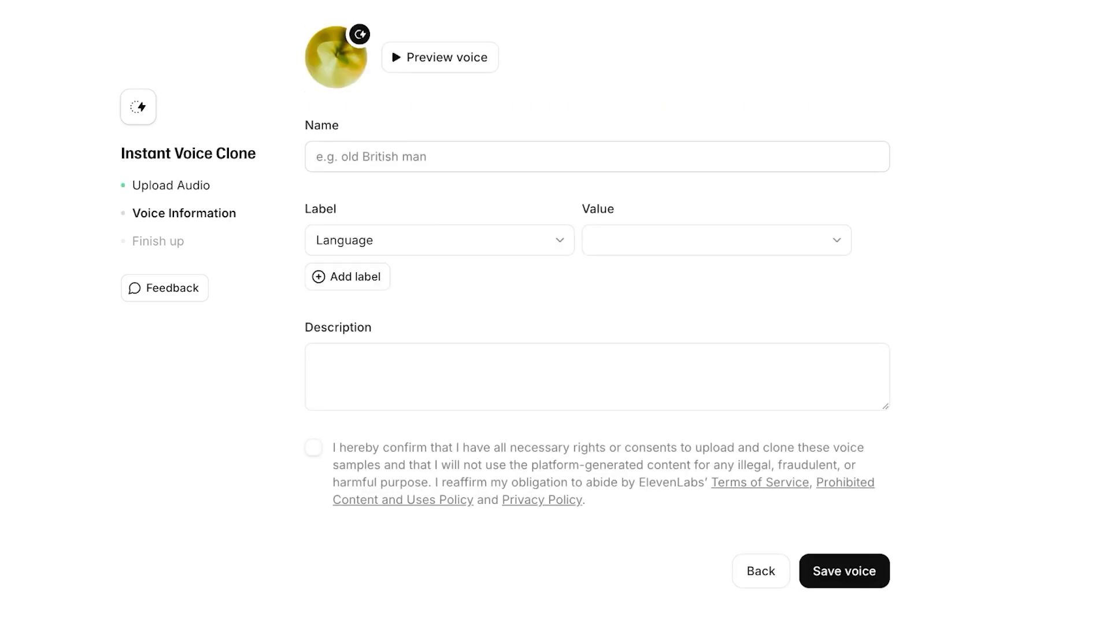
text(Lily Ori)
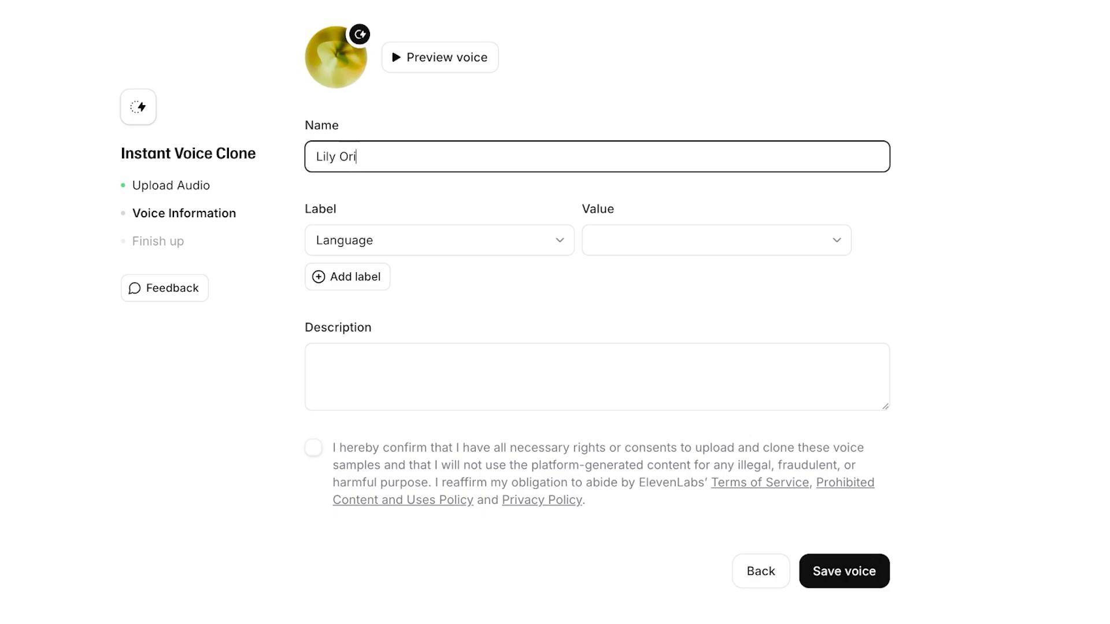
text(ginal)
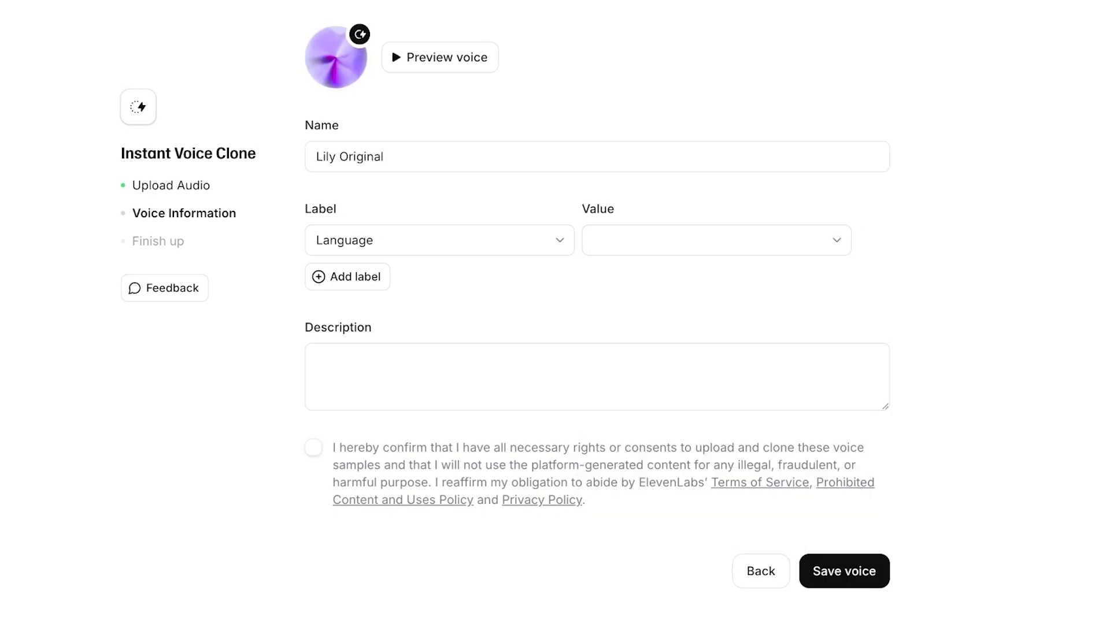
click(314, 447)
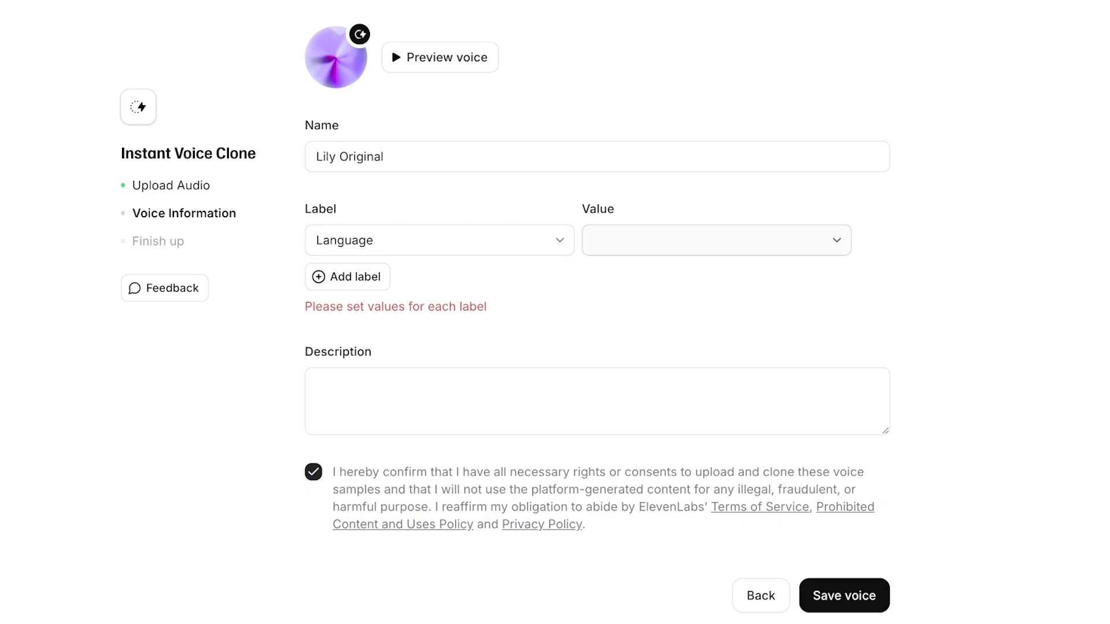
click(714, 239)
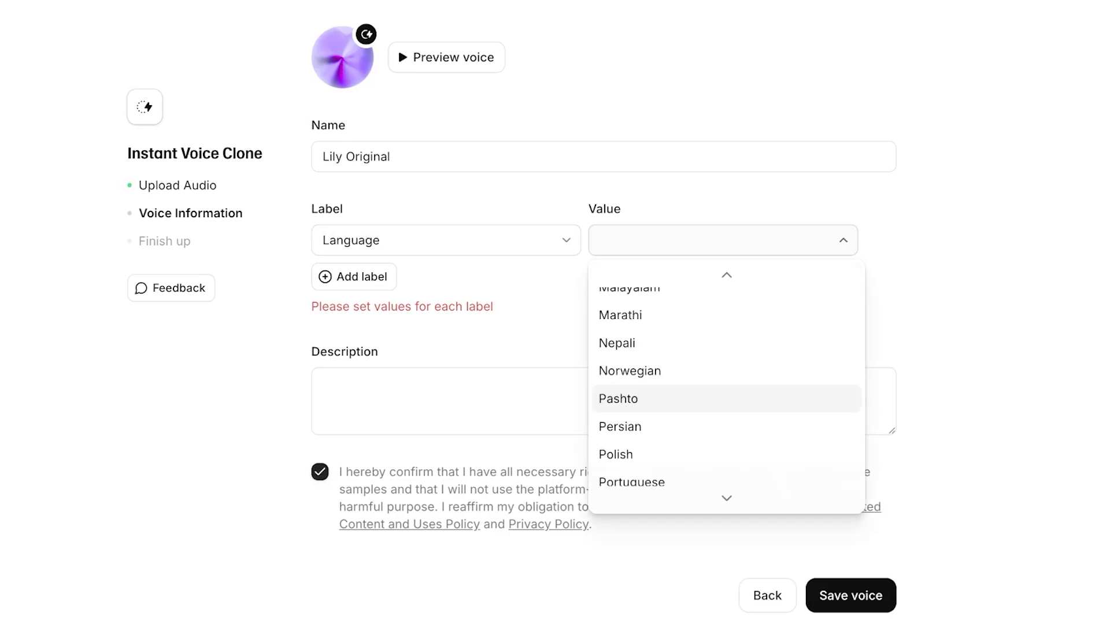
scroll(up, 3)
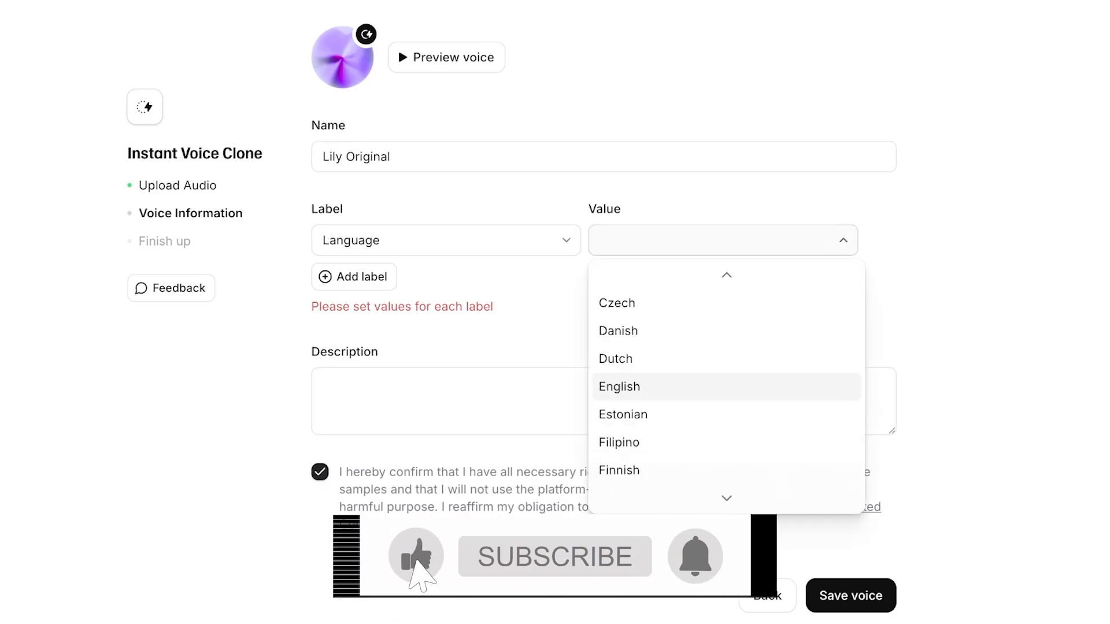
click(619, 387)
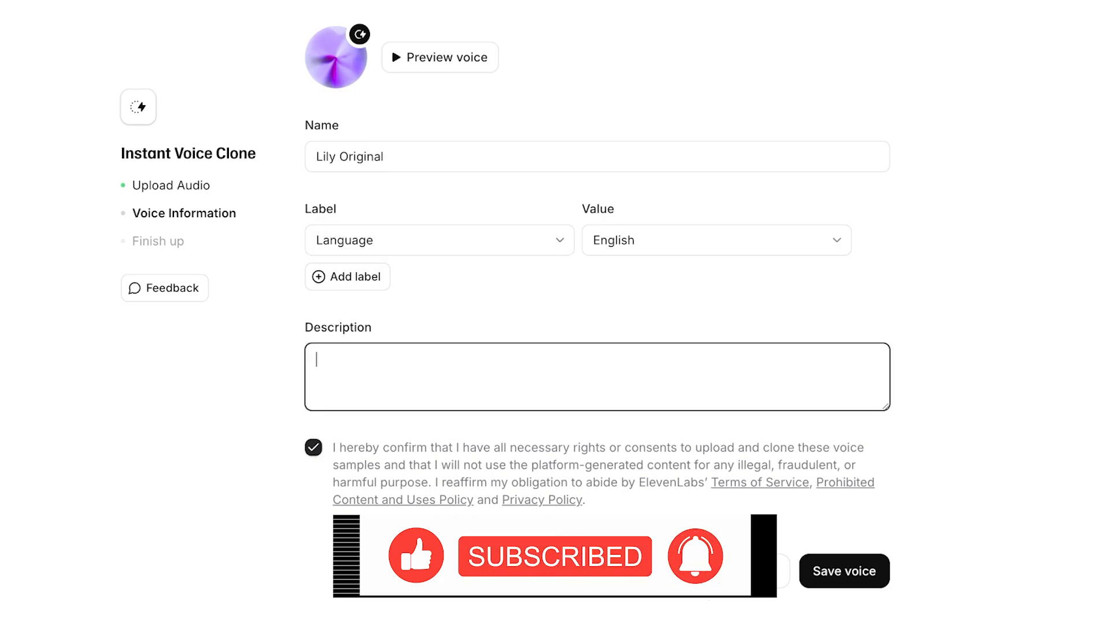
click(843, 571)
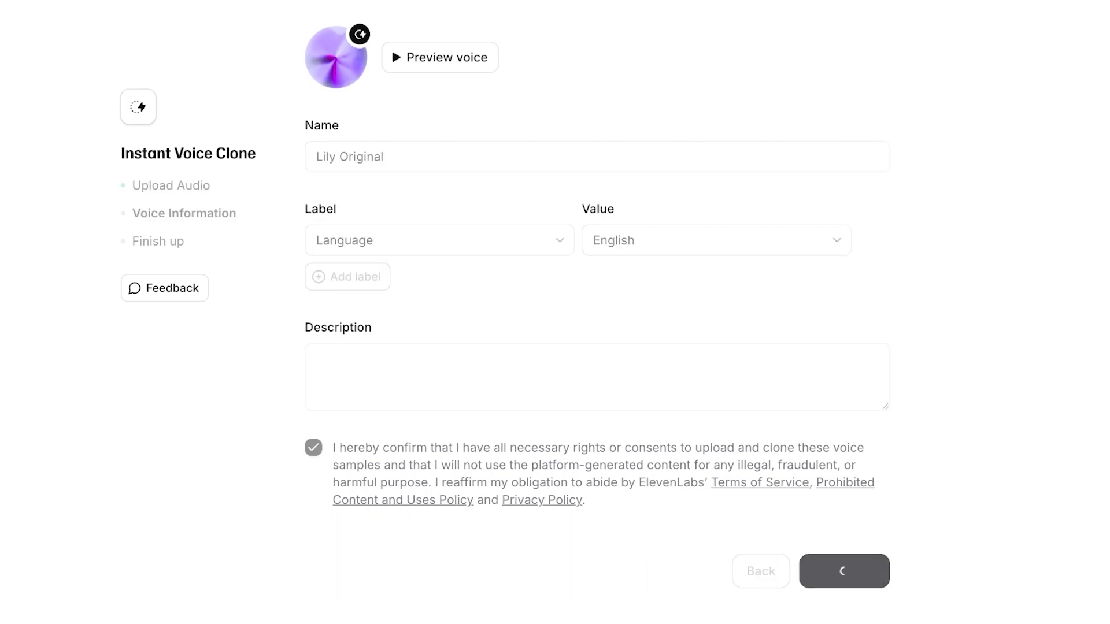
click(843, 571)
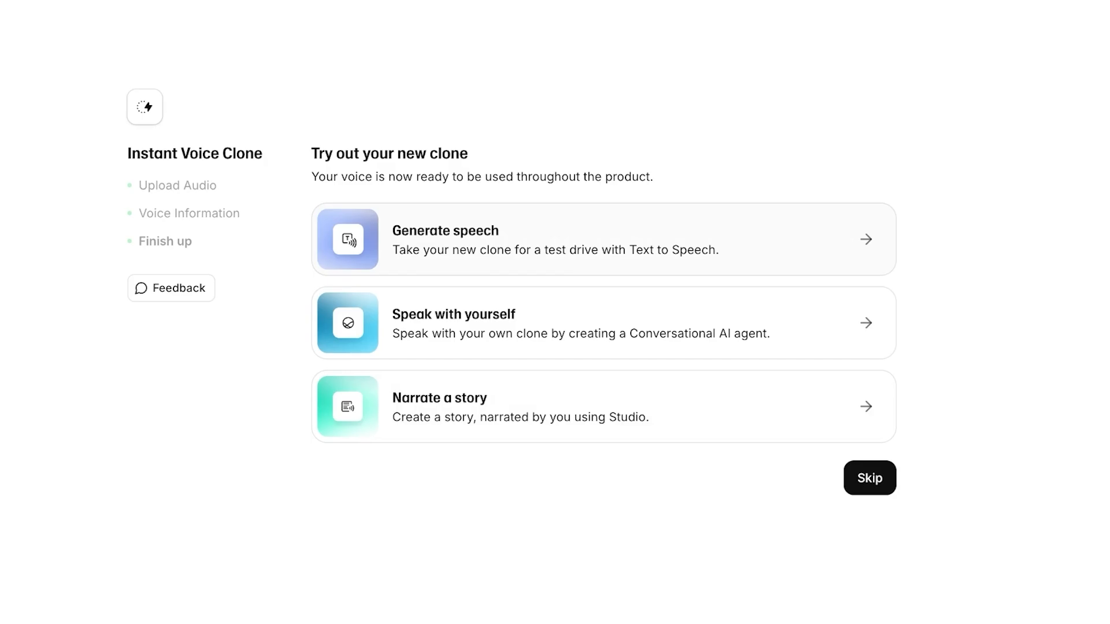
Skip the clone try-out suggestions and go to Text to Speech under Playground
click(869, 478)
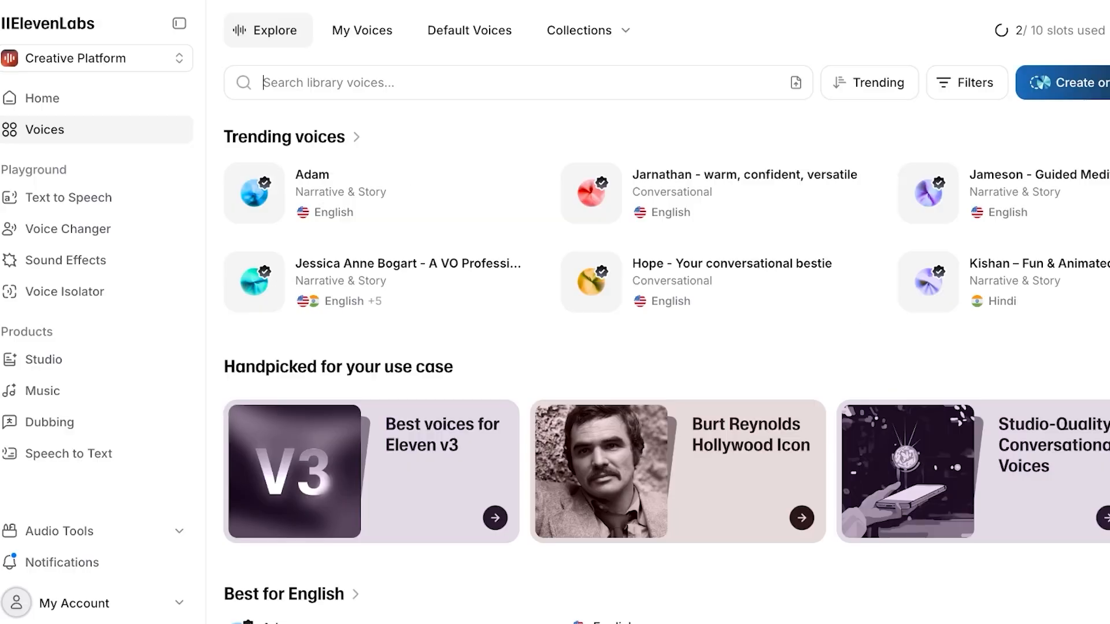
click(178, 23)
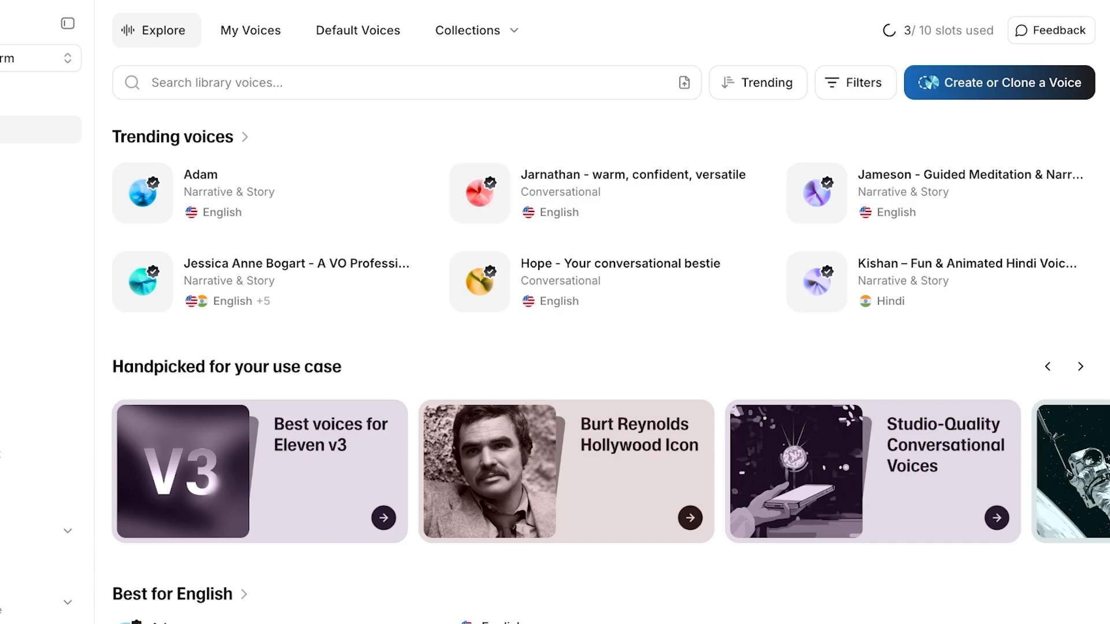
click(69, 23)
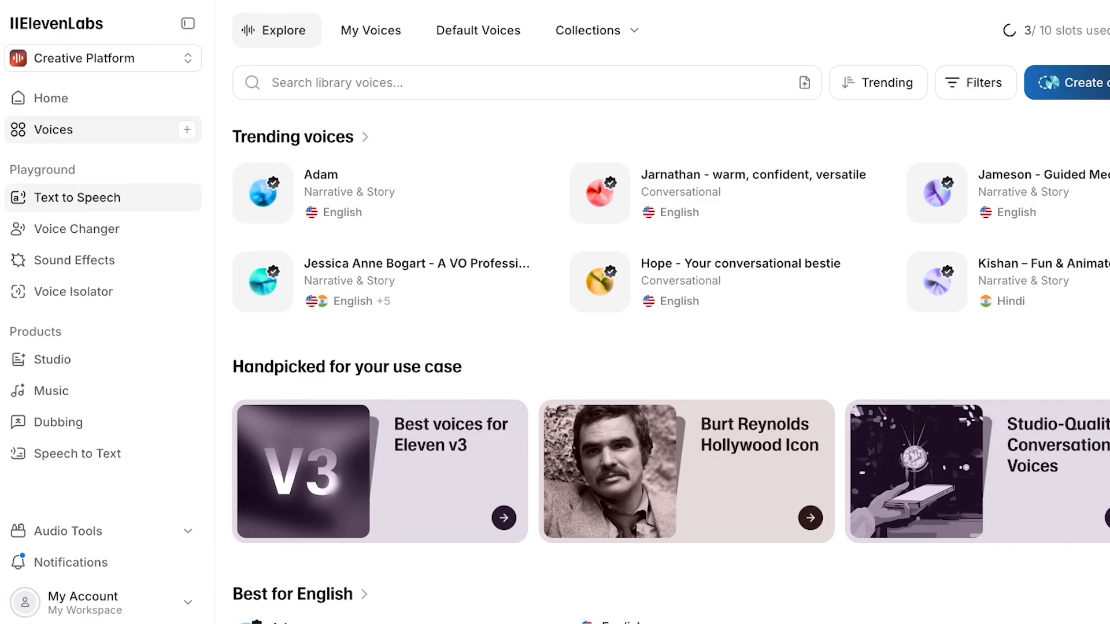
click(78, 197)
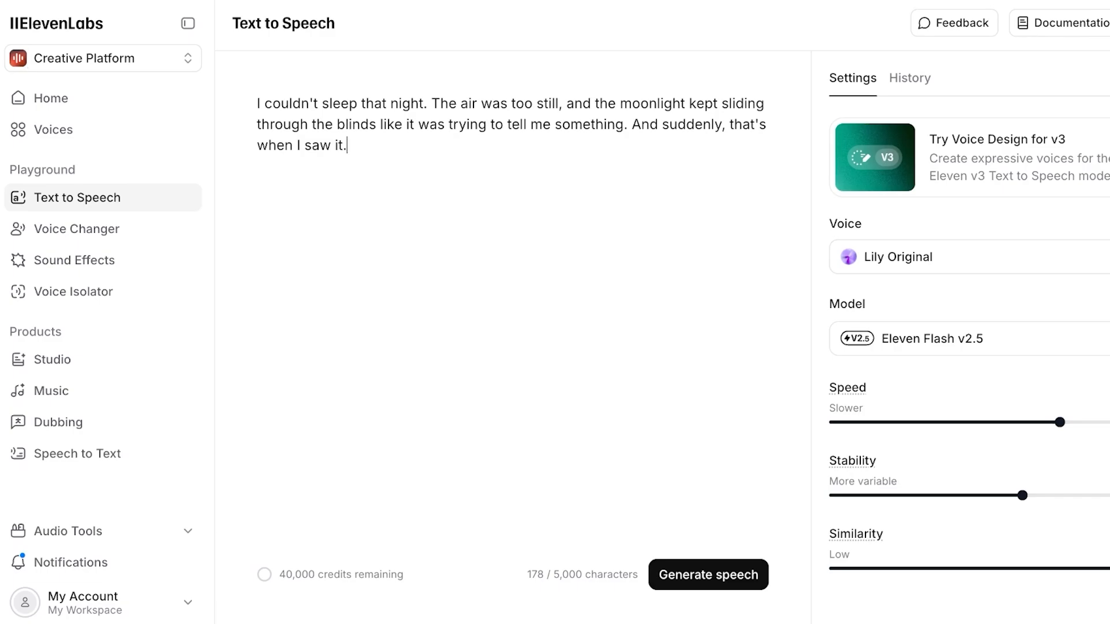
Play the Lily Original preview from the Recently used voices, then move to the ChatGPT prompt
click(188, 23)
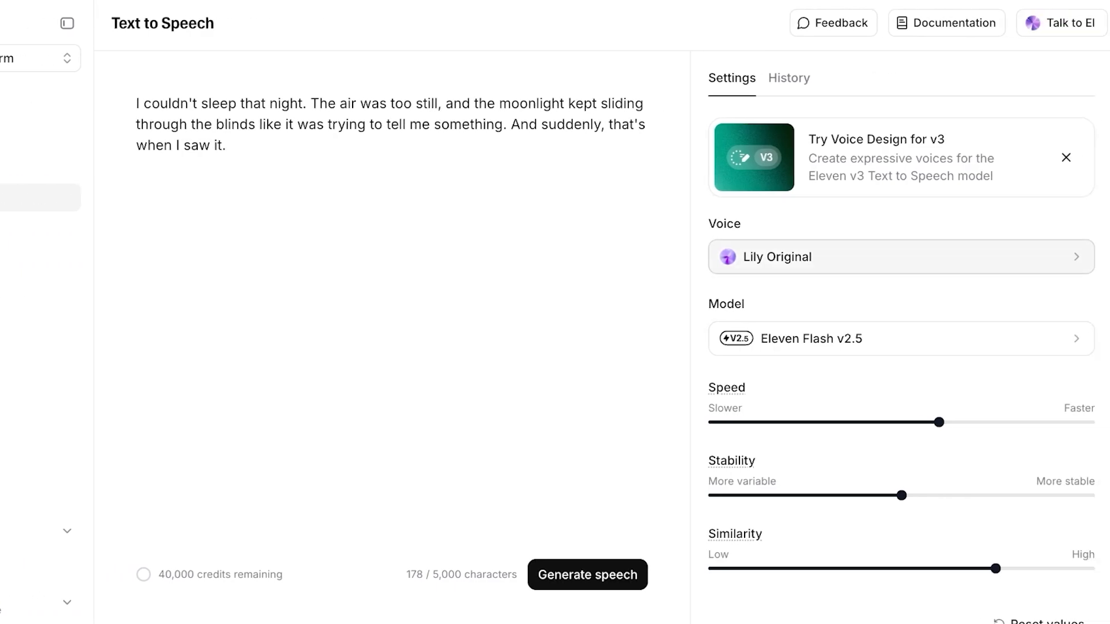
click(900, 257)
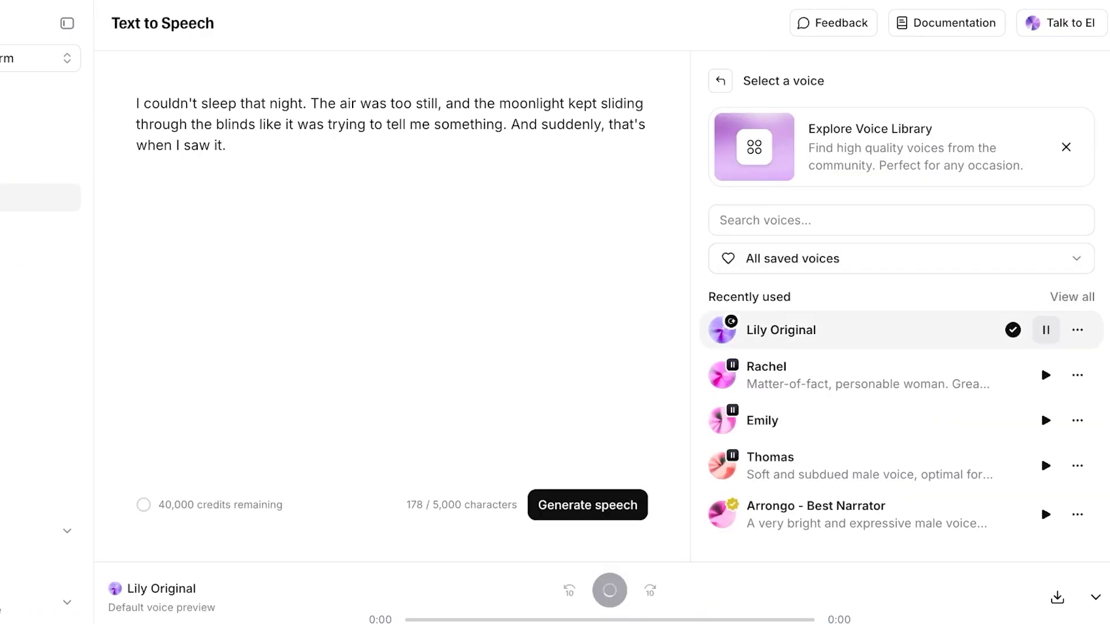
click(609, 591)
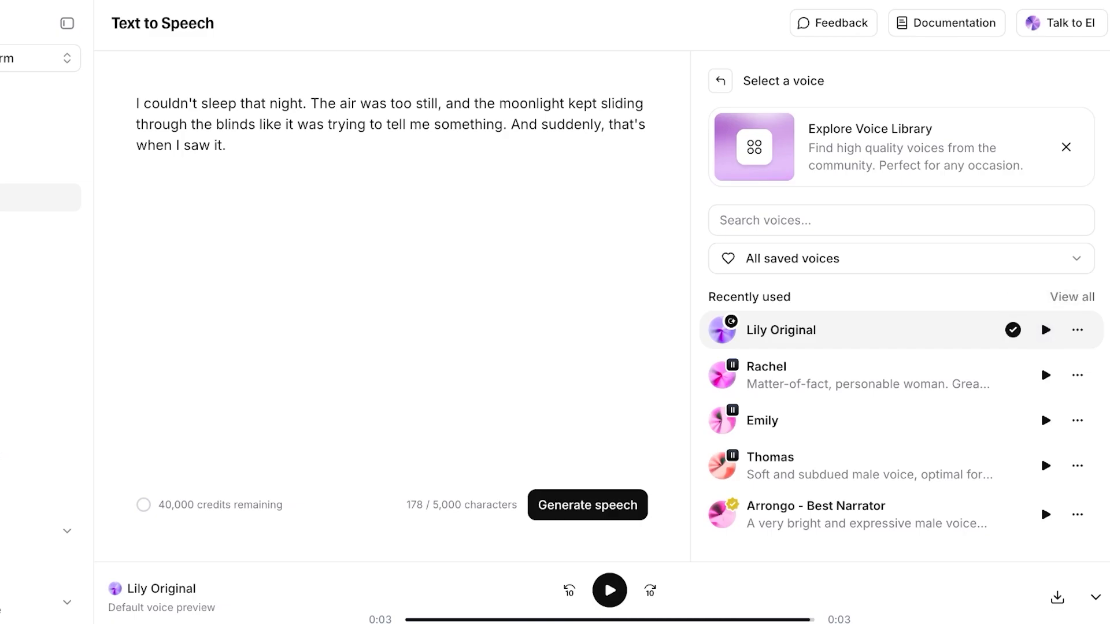
click(226, 146)
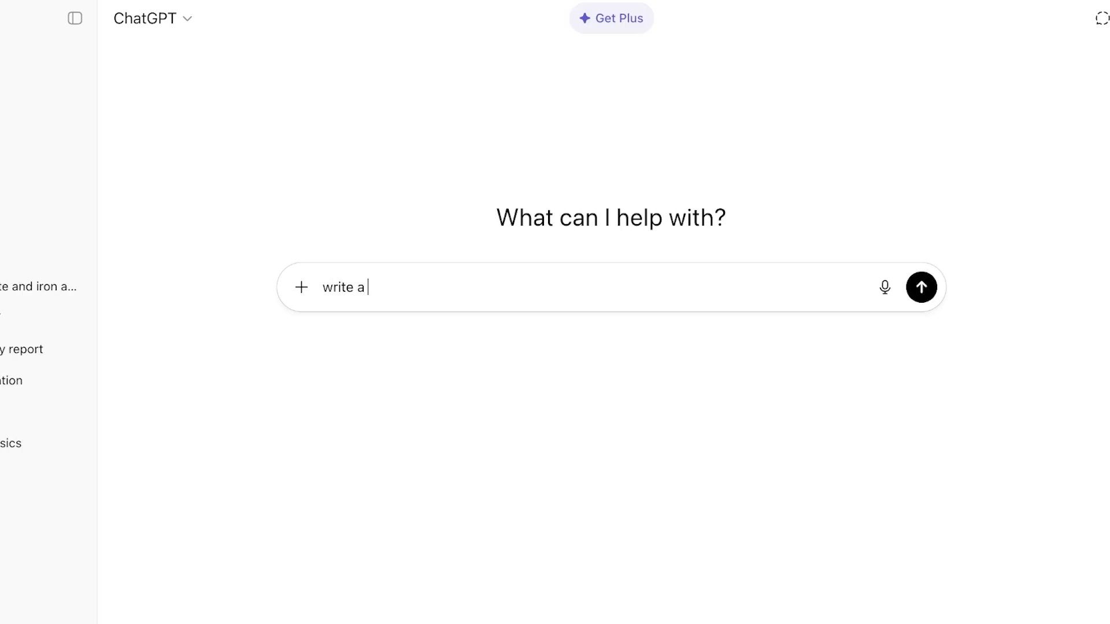
Send 'write a short story' to ChatGPT to get 'The Last Bus' written
click(922, 288)
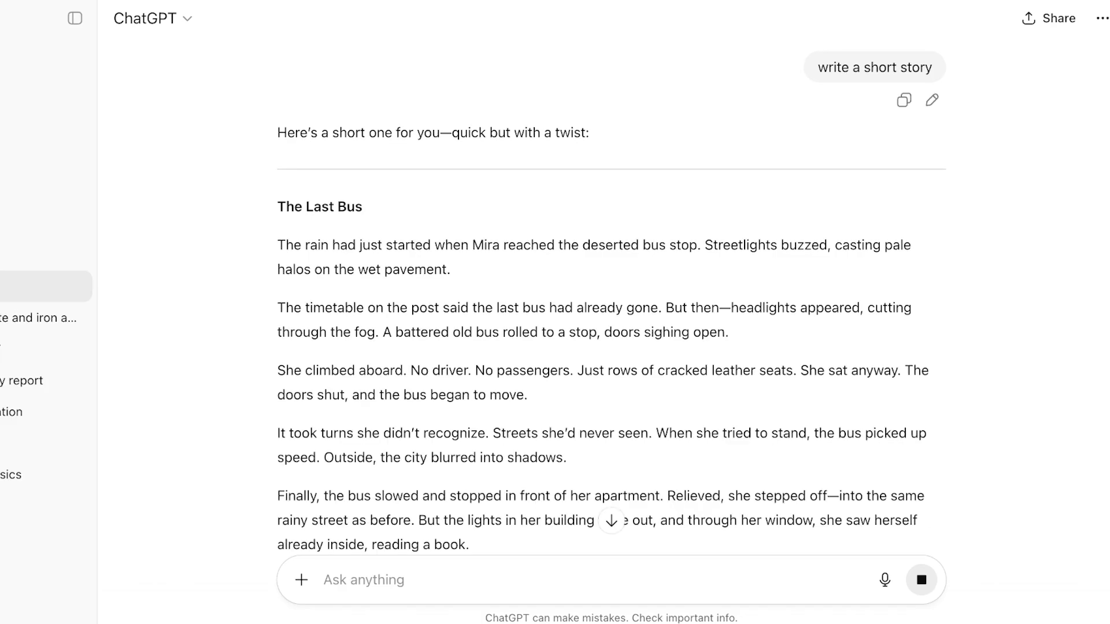
click(921, 579)
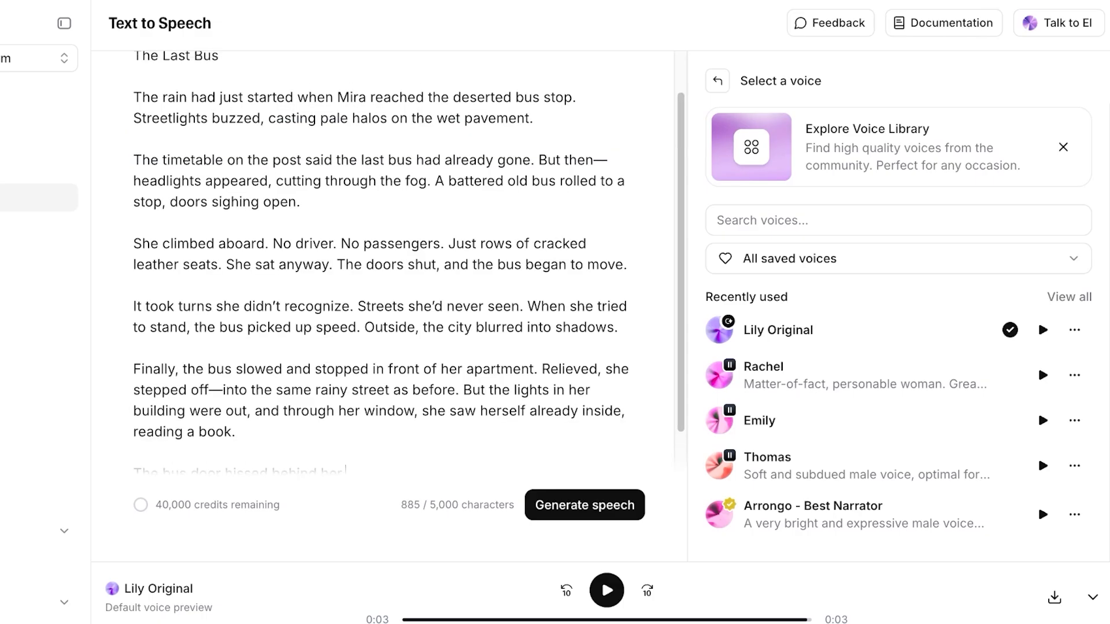
Generate the narration of 'The Last Bus' story in the Lily Original voice and play it
scroll(up, 3)
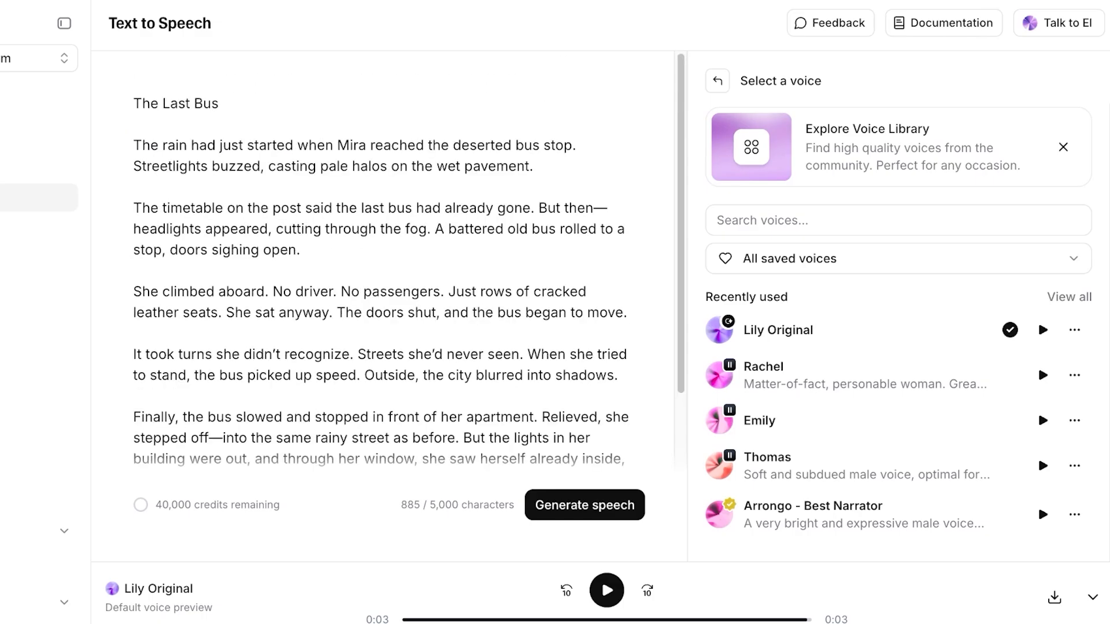
click(584, 505)
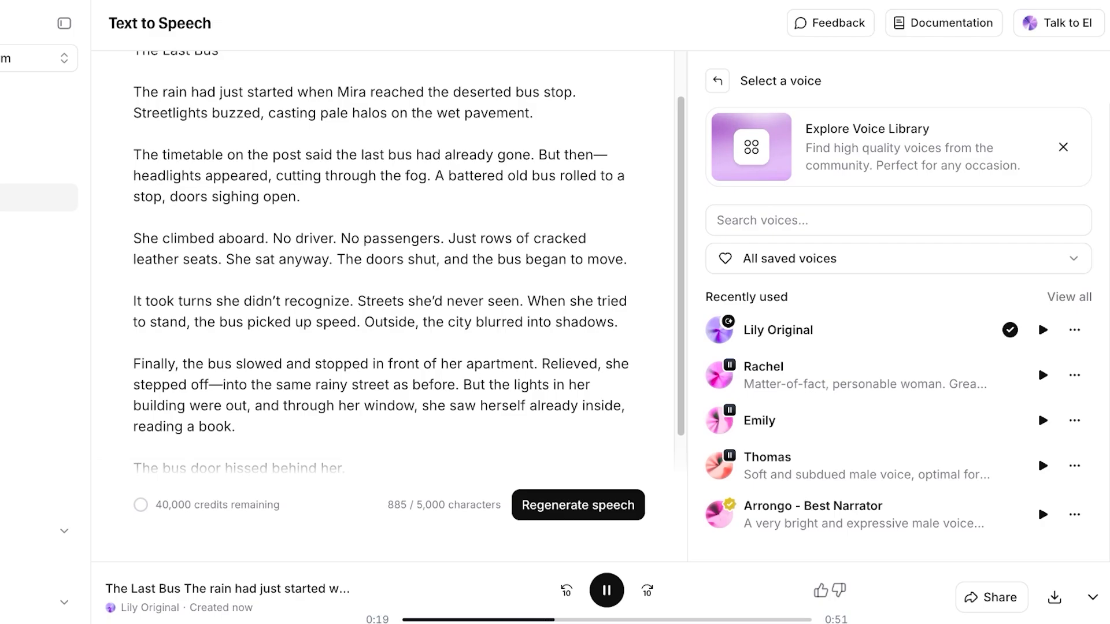
scroll(up, 3)
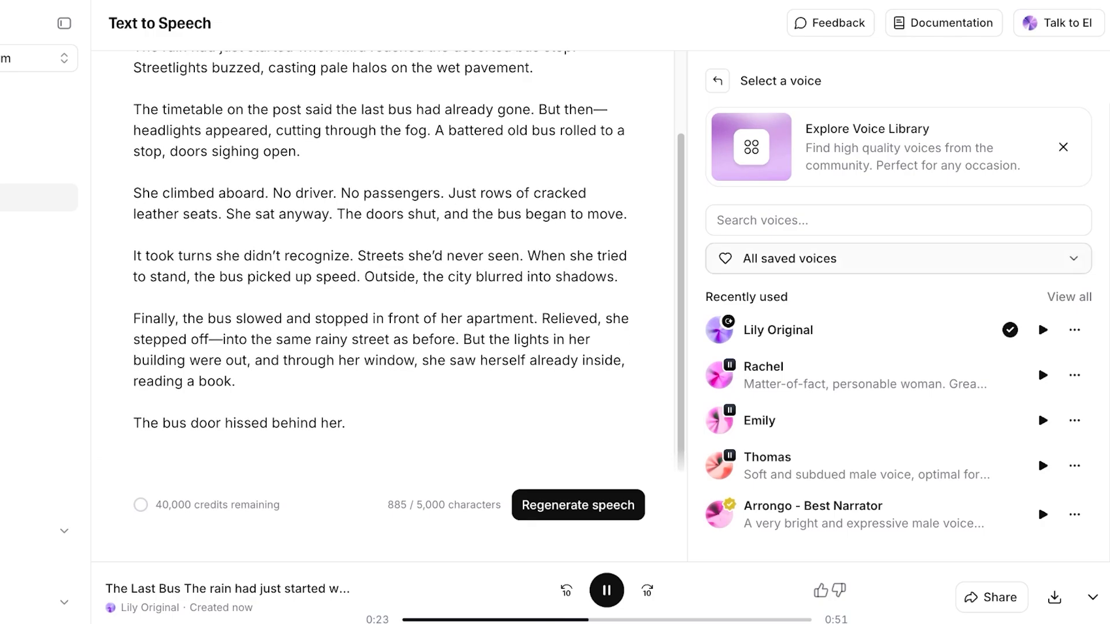
click(1064, 146)
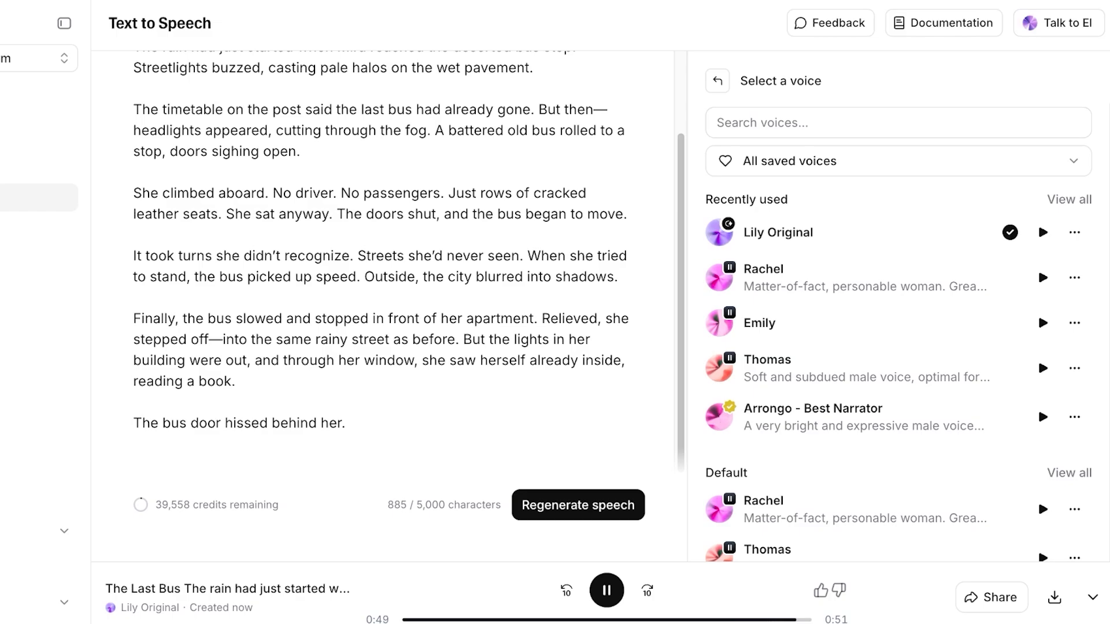
Stop the narration playback and return to the speech settings
click(605, 591)
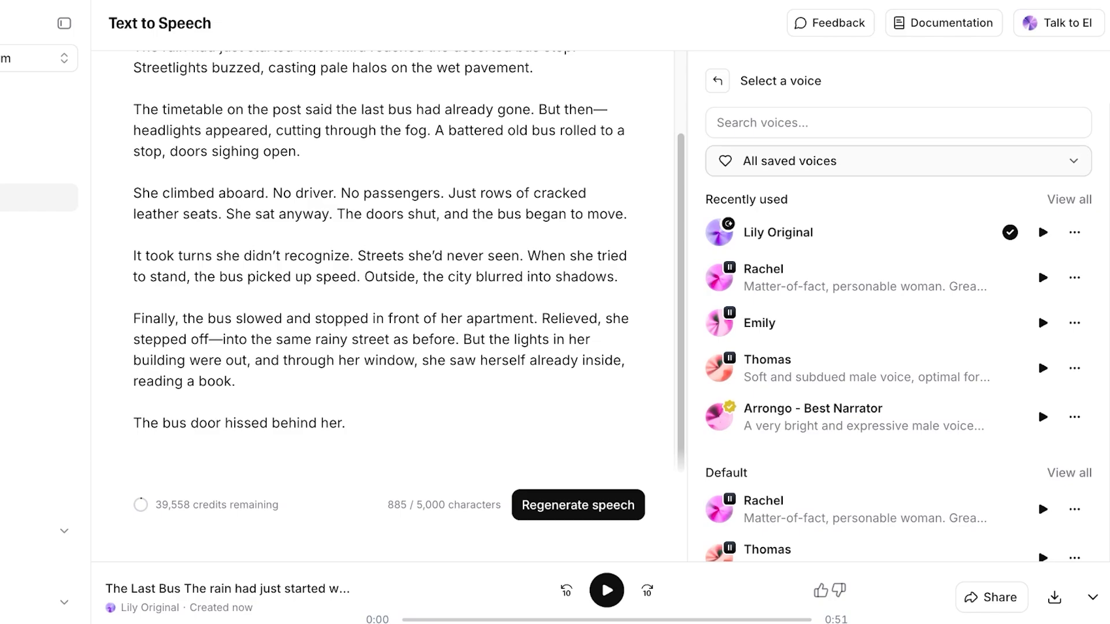
click(717, 79)
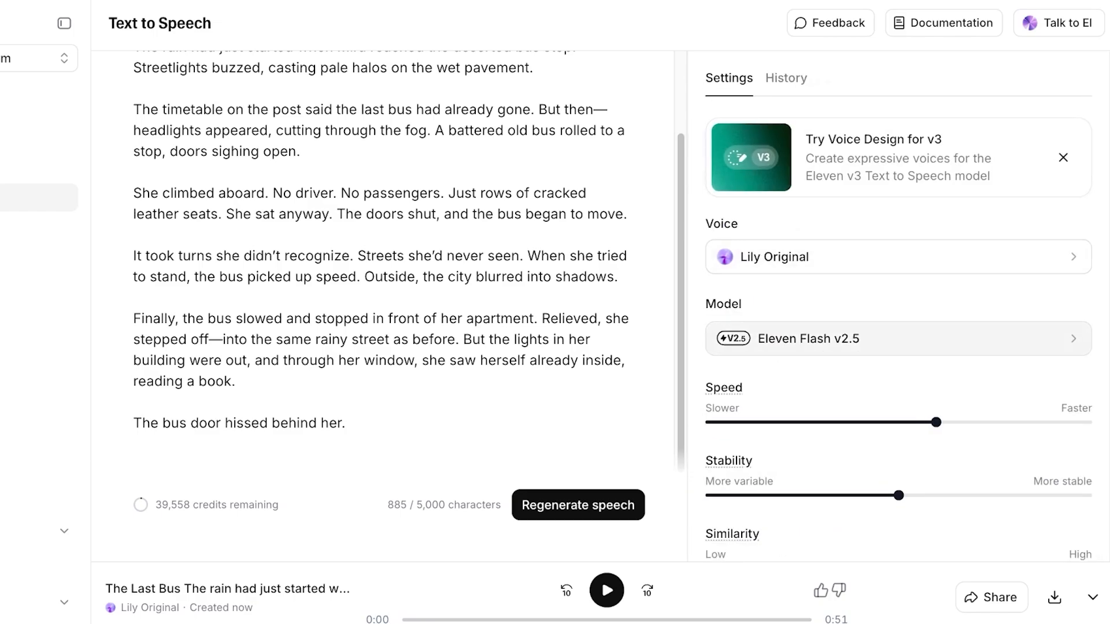
click(896, 339)
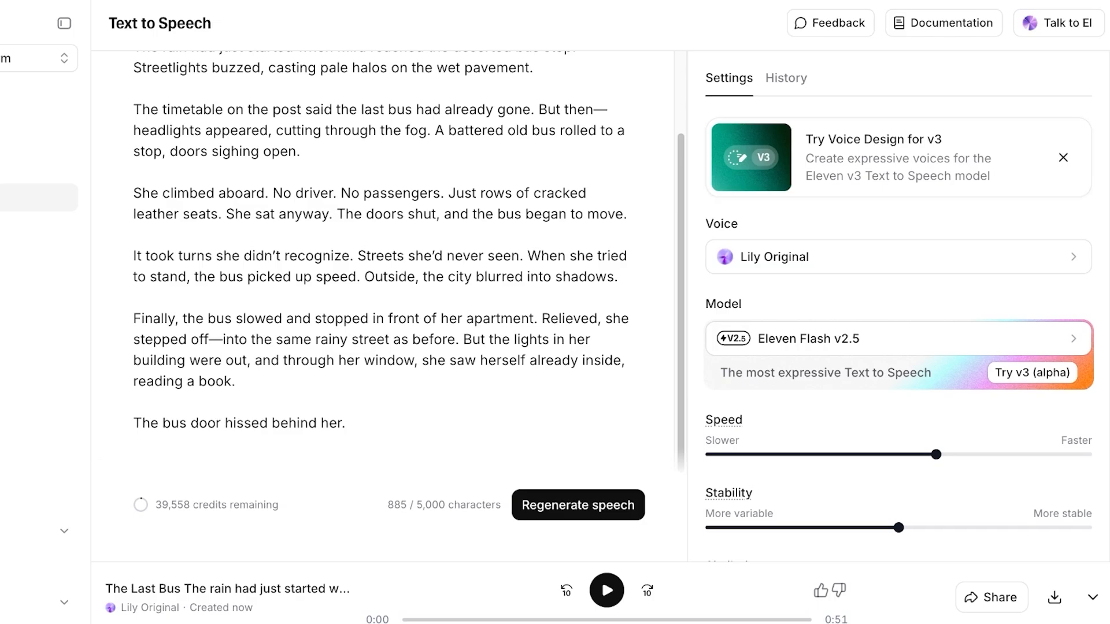
scroll(up, 3)
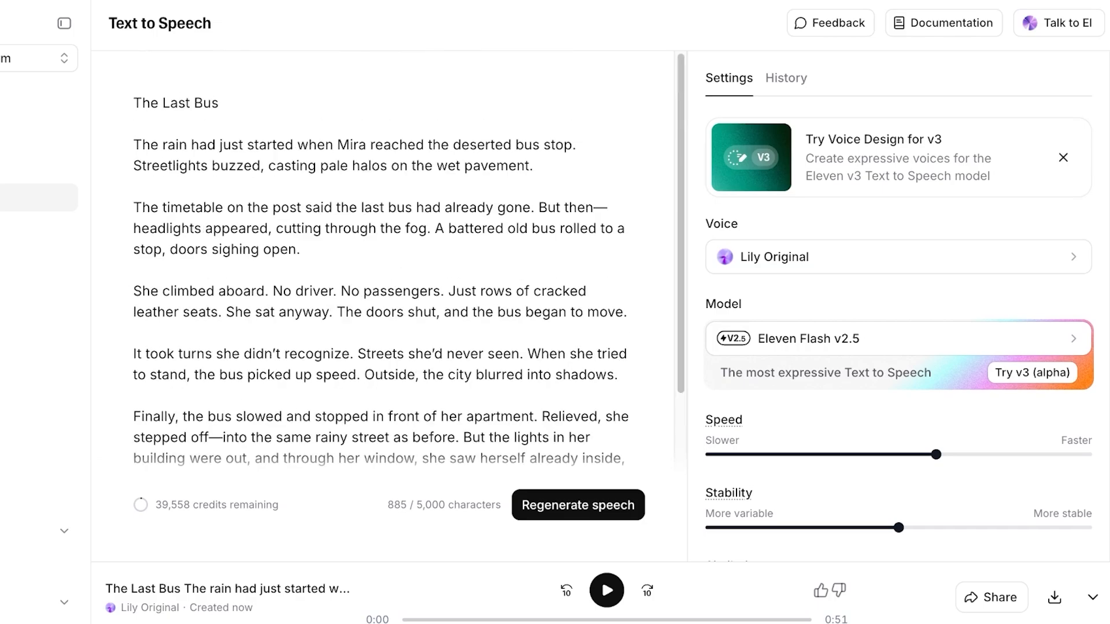
scroll(down, 3)
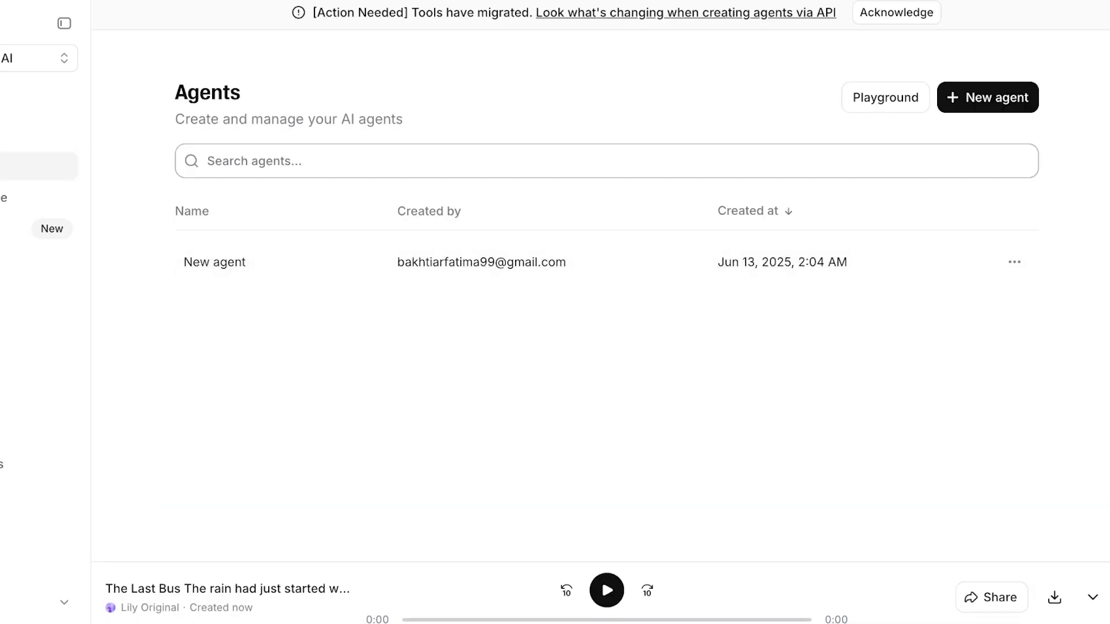
Create a new conversational AI agent named 'Lily'
click(987, 97)
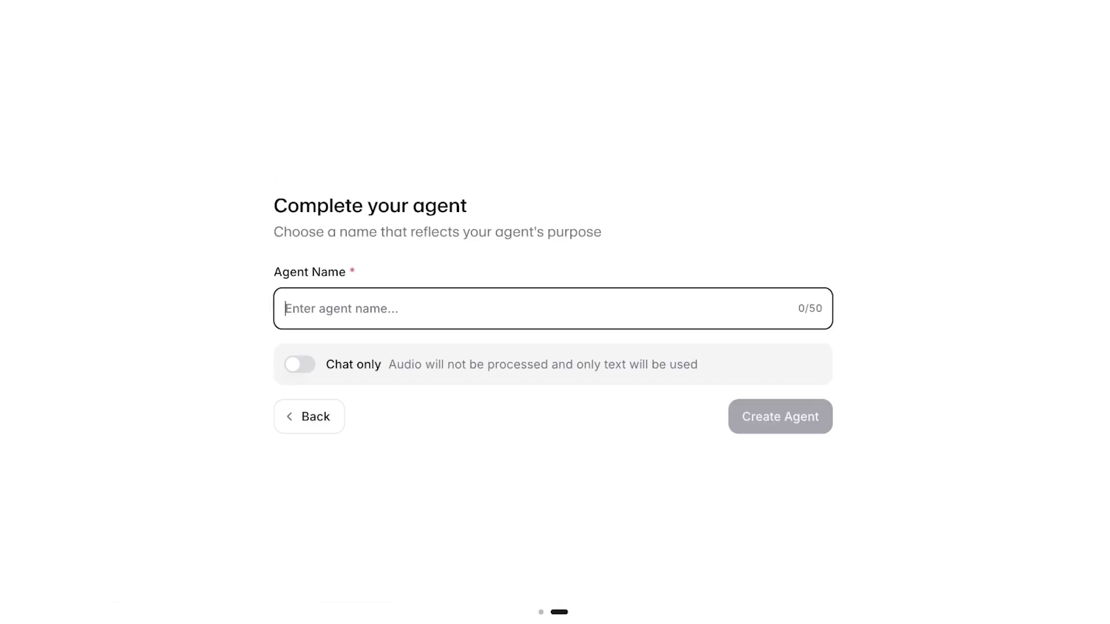
text(L)
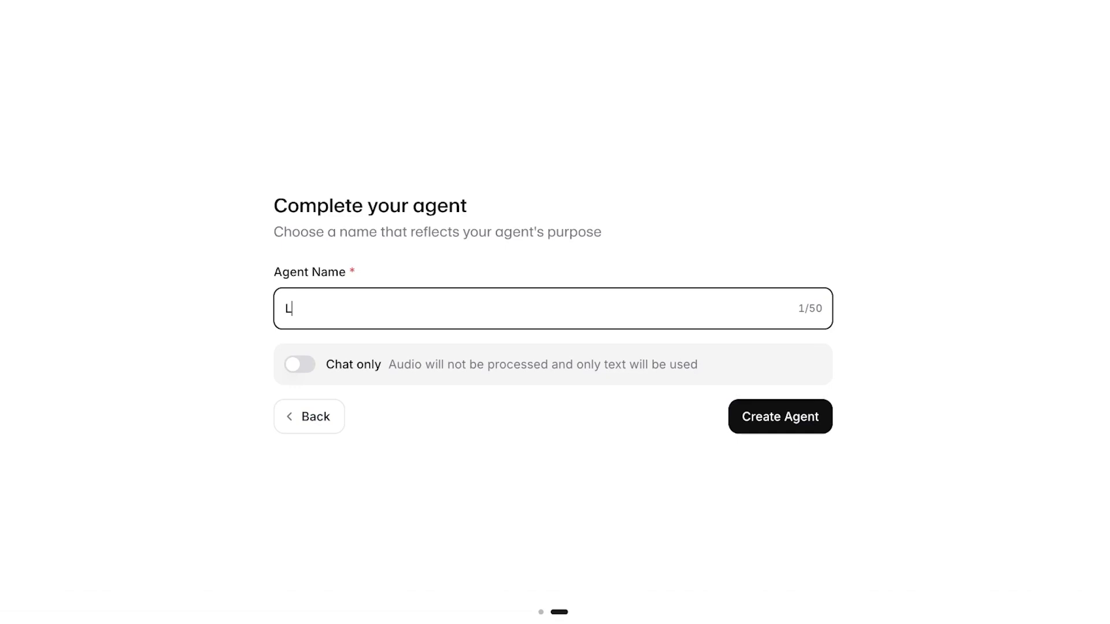
click(779, 416)
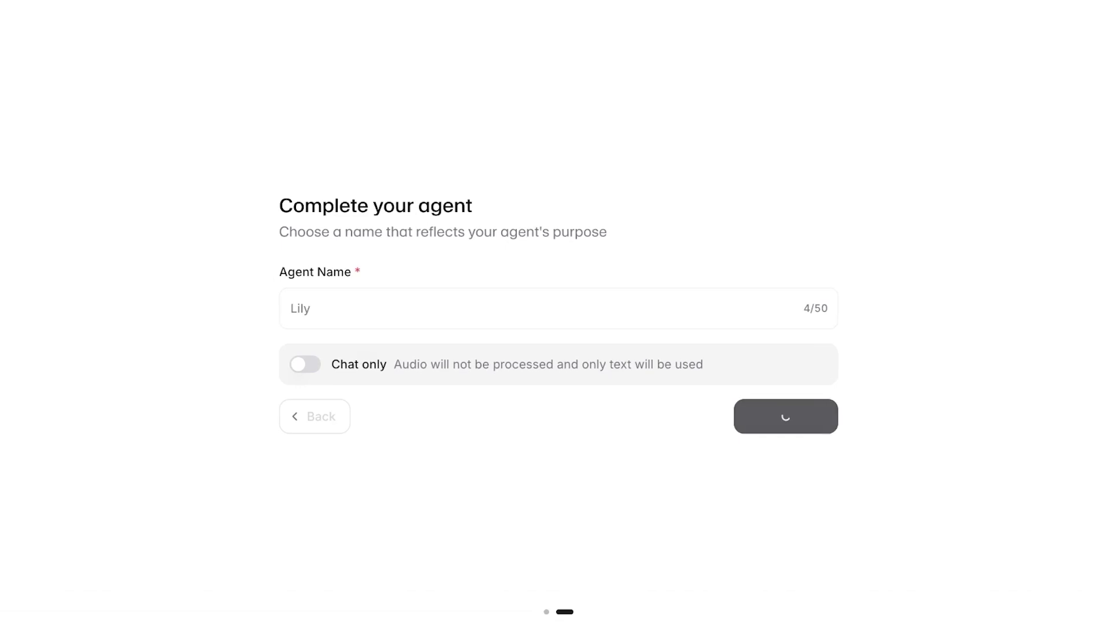
click(784, 417)
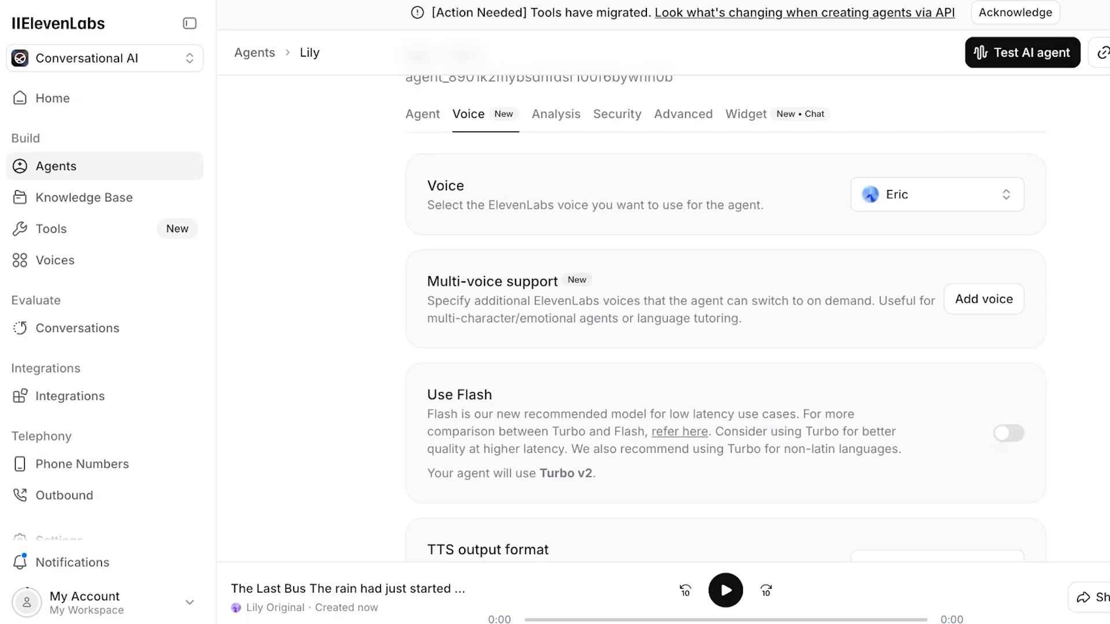
Set the Lily agent's voice to Lily Original and save the change
click(936, 194)
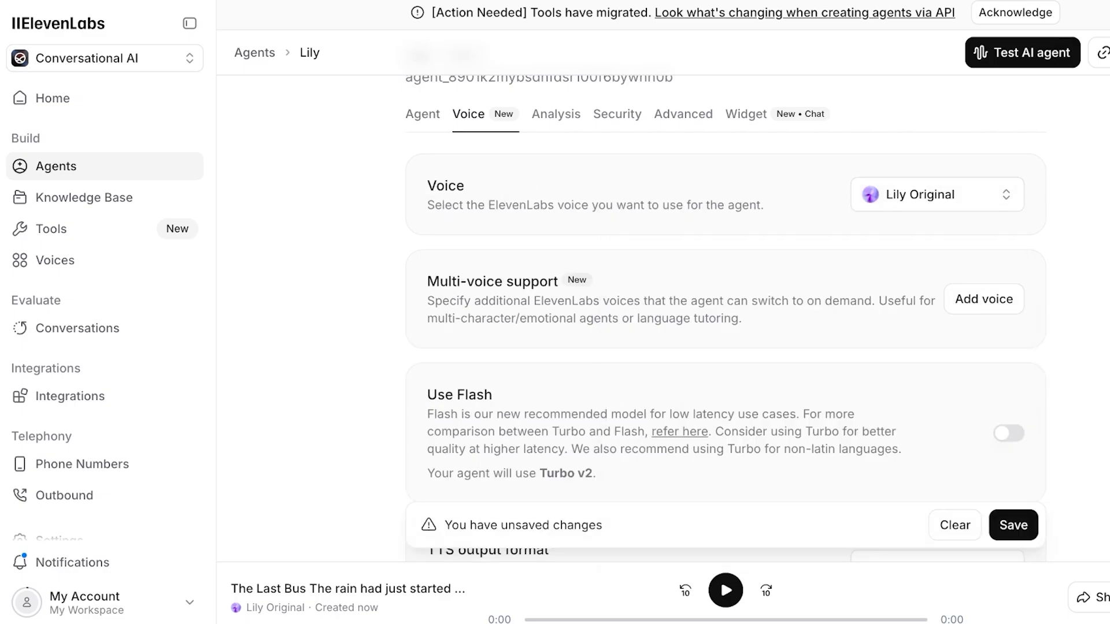
click(1013, 525)
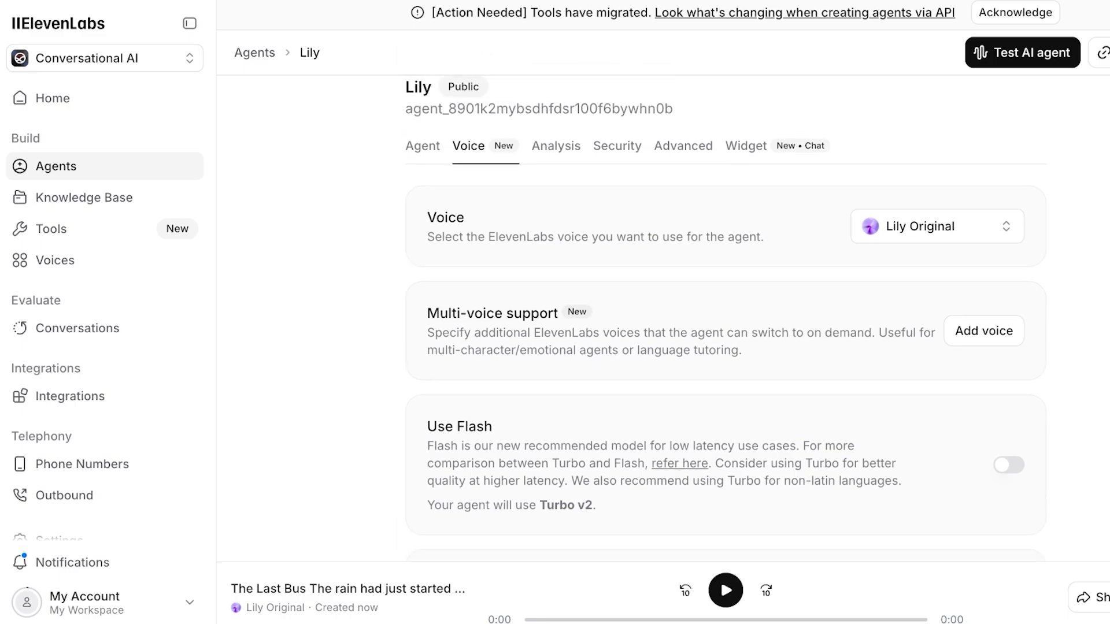
Run a test voice call with the Lily agent, end it, and go to the workspace Home
click(1021, 52)
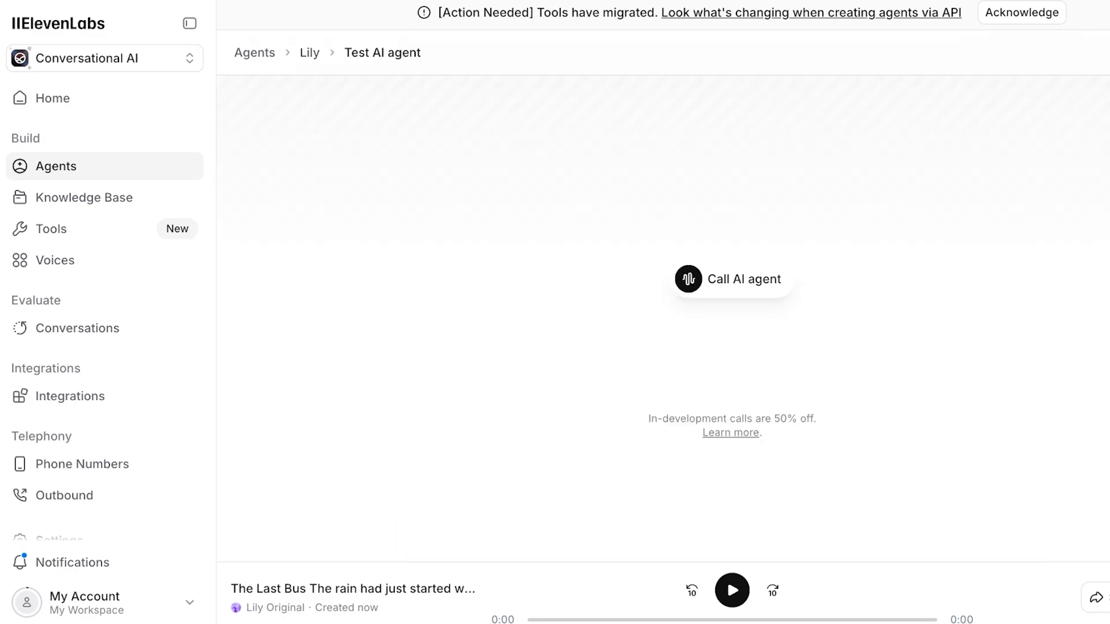
click(732, 279)
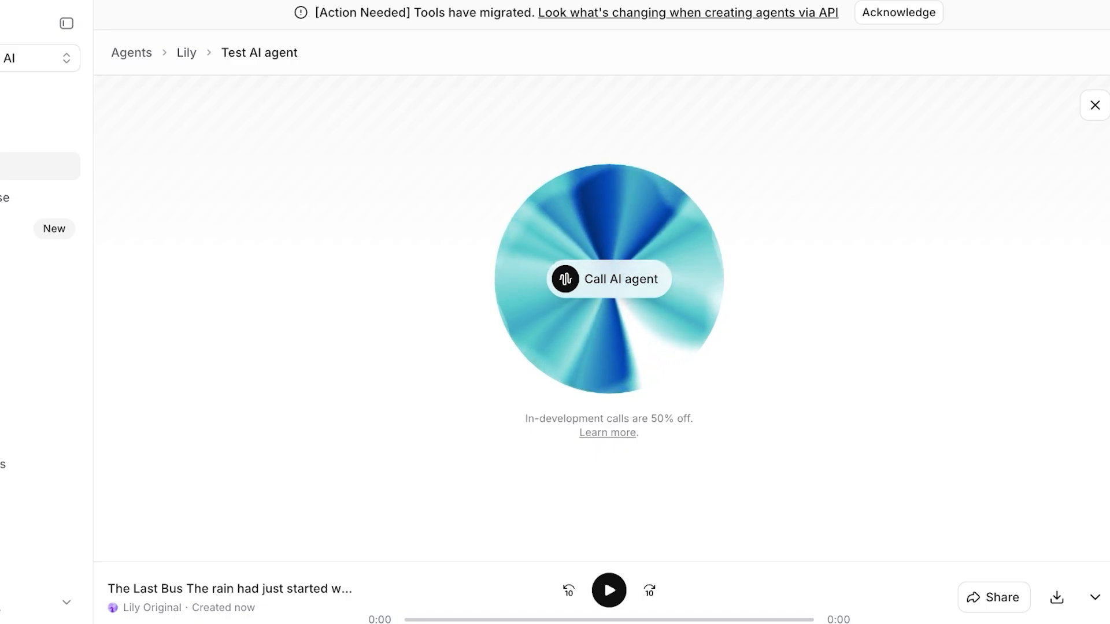
click(607, 279)
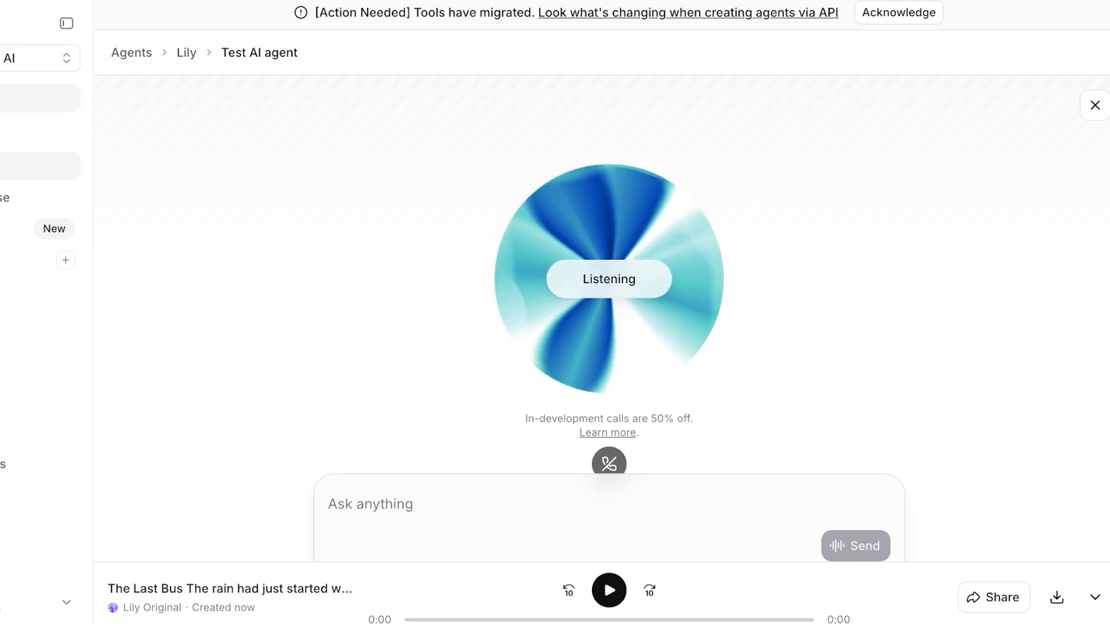
click(1094, 105)
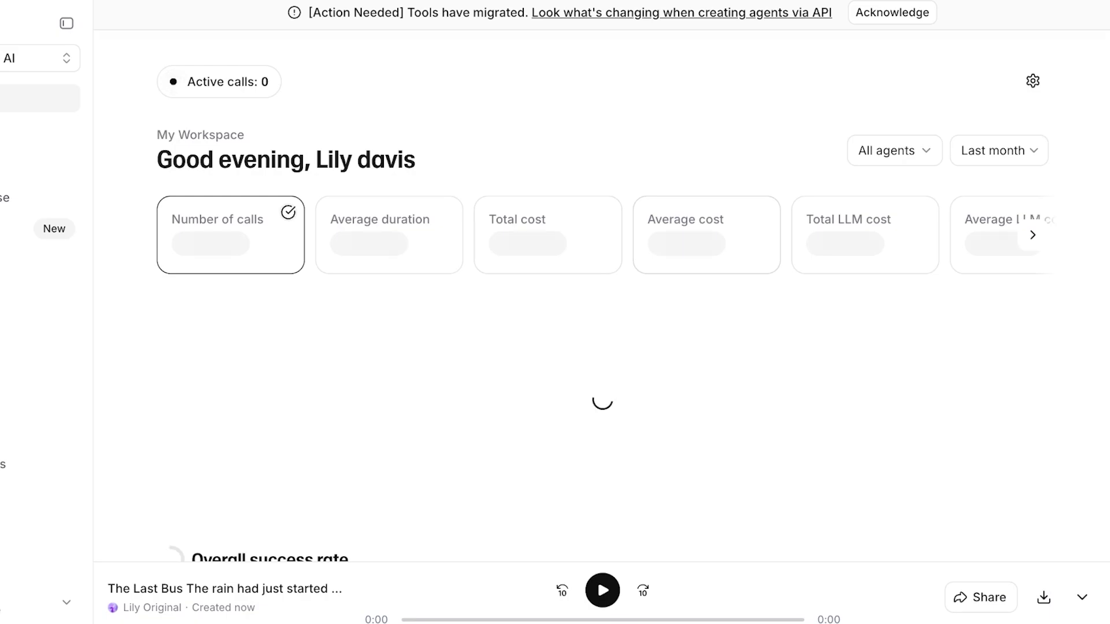